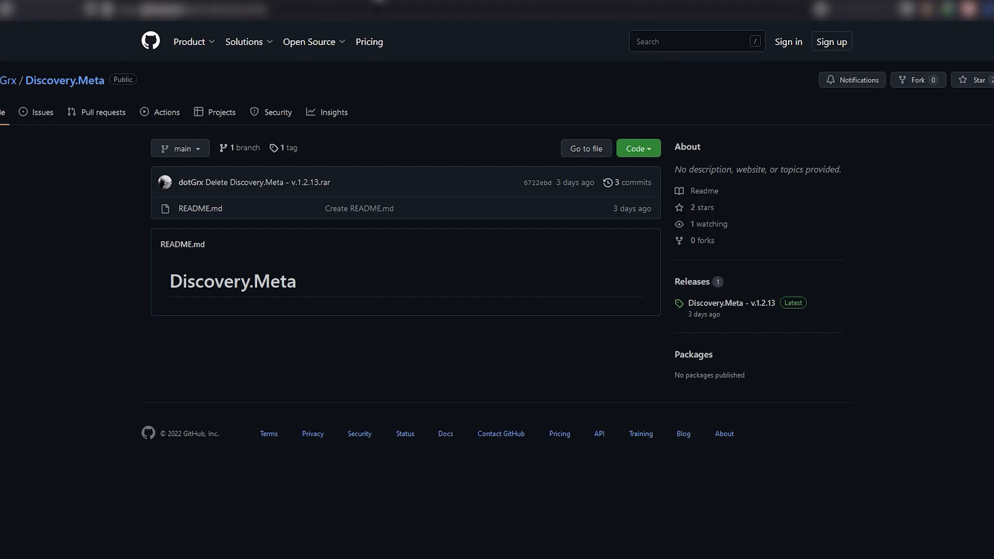
- Download Discovery.Meta.-.v.1.2.13.rar from the latest GitHub release via the download manager
left_click(731, 303)
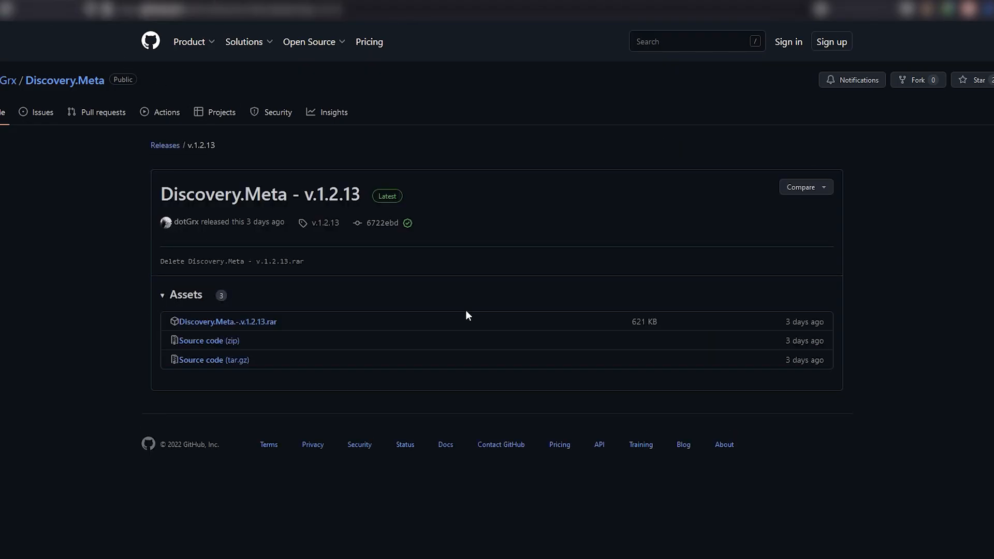
left_click(227, 321)
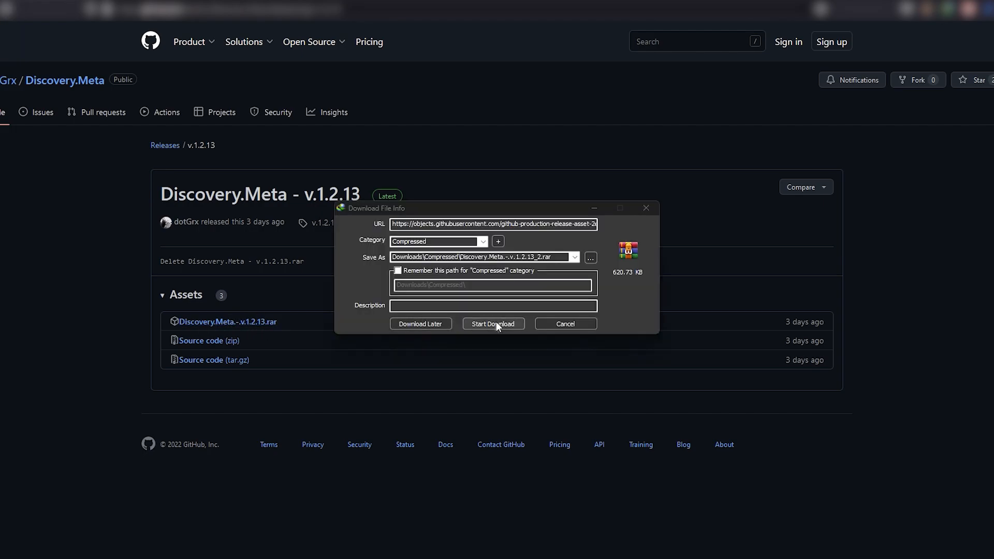
left_click(494, 323)
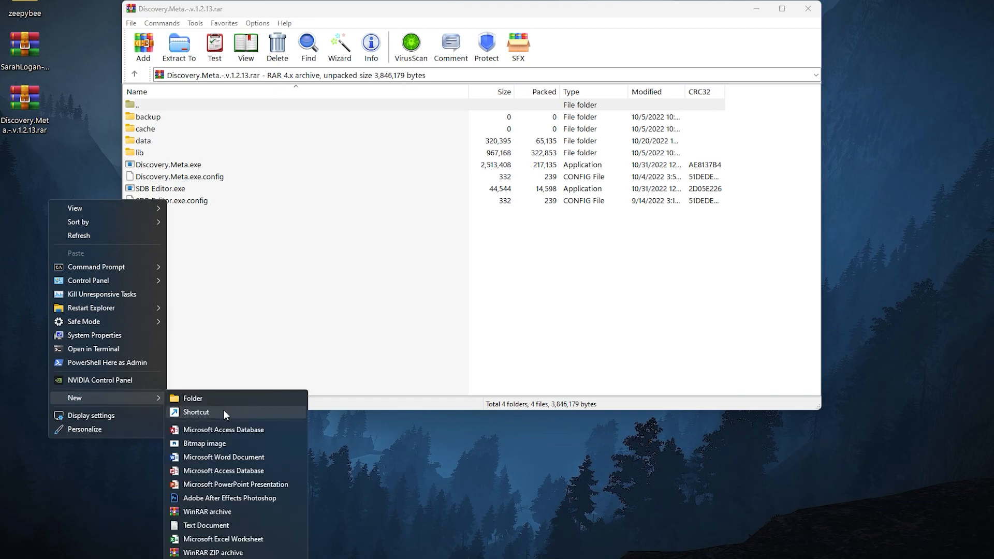
- Create a new folder on the desktop for the Discovery.Meta files
left_click(192, 398)
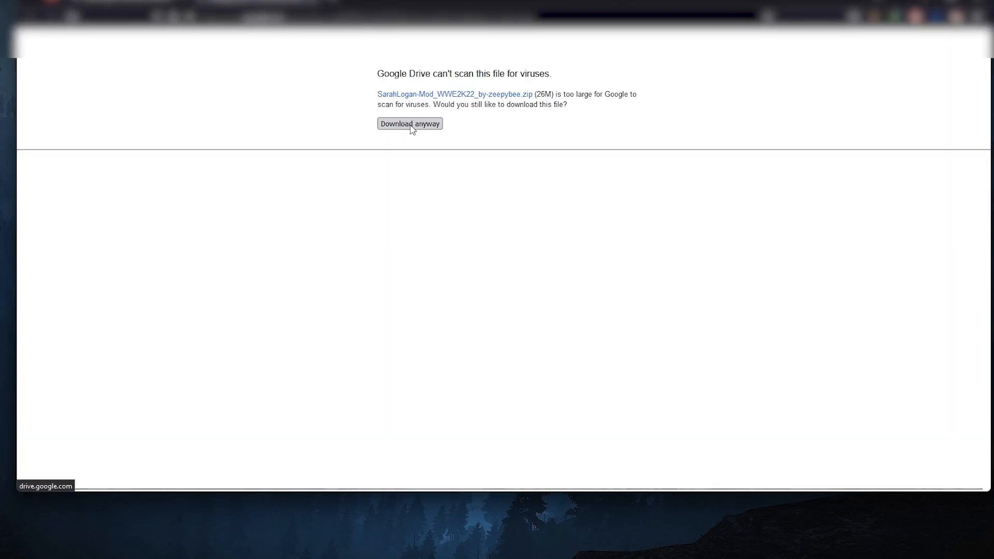
- Download the SarahLogan mod zip despite the scan warning and open it in WinRAR
left_click(410, 124)
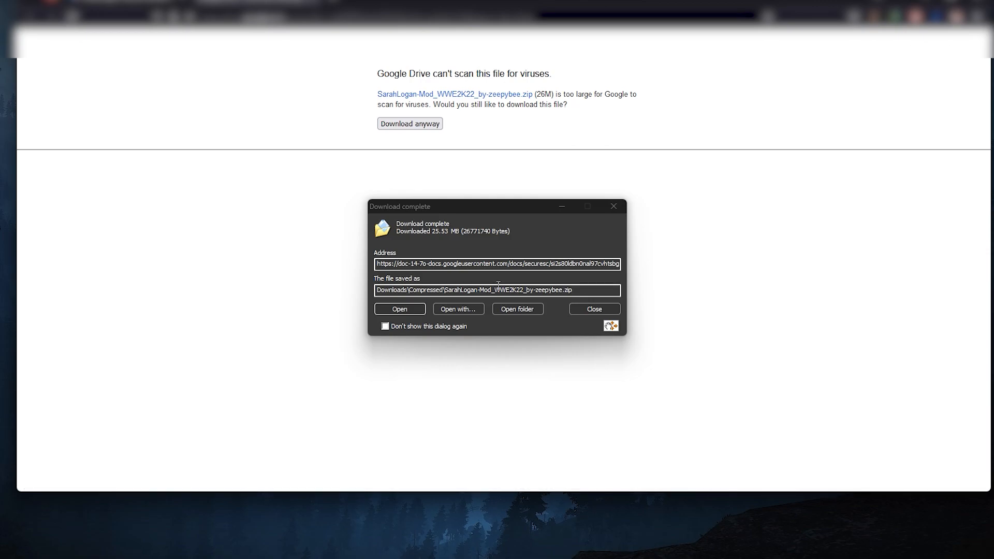
left_click(399, 309)
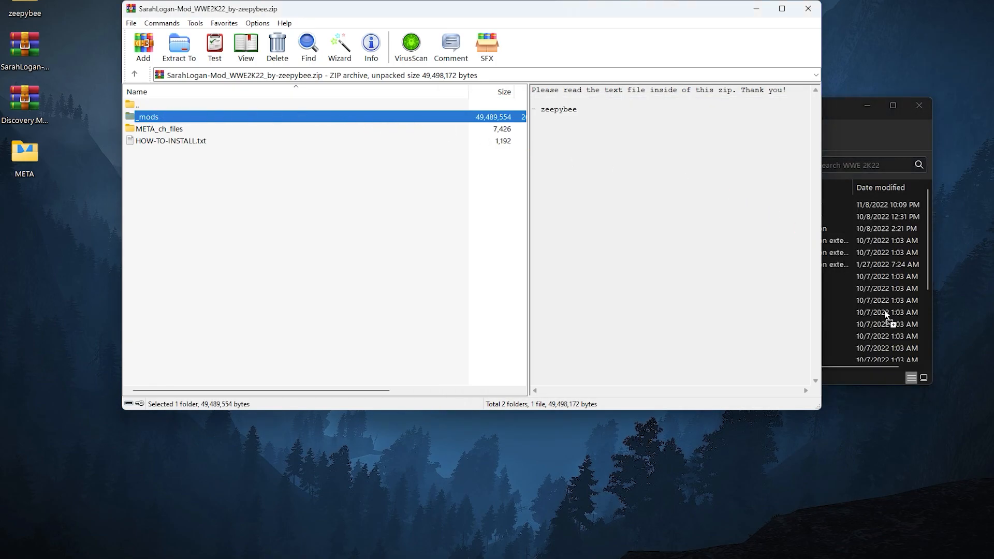
- Select the META_ch_files folder in the SarahLogan mod zip for extraction
left_click(158, 129)
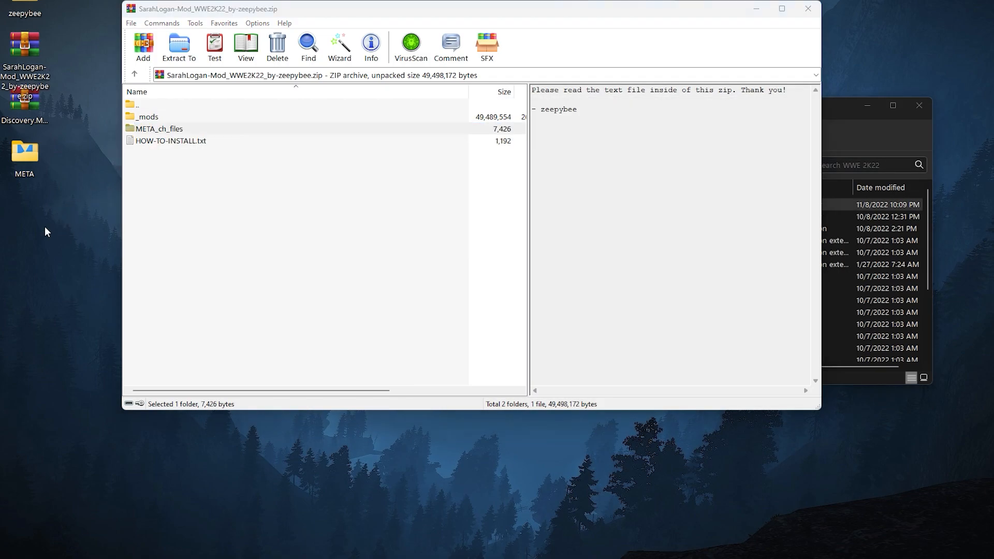
mouse_move(25, 204)
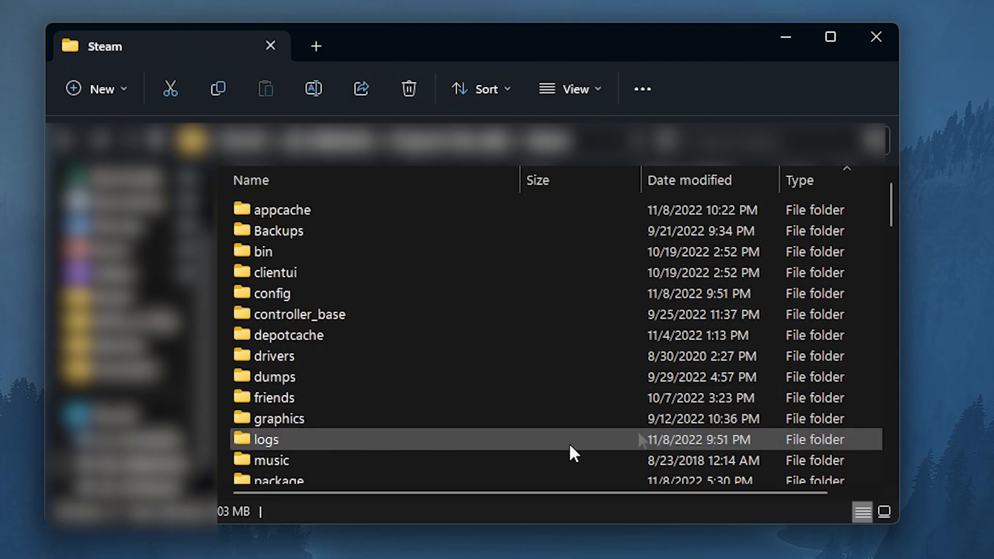
- Delete SAVEDATA and SAVEDATA_BACKUP from the Steam userdata remote folder
scroll("down", 3)
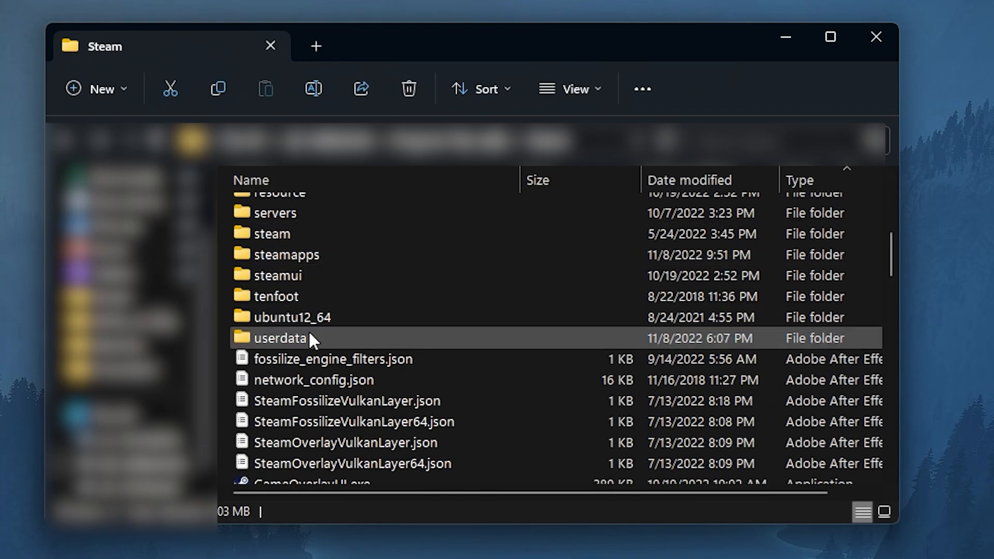
double_click(279, 338)
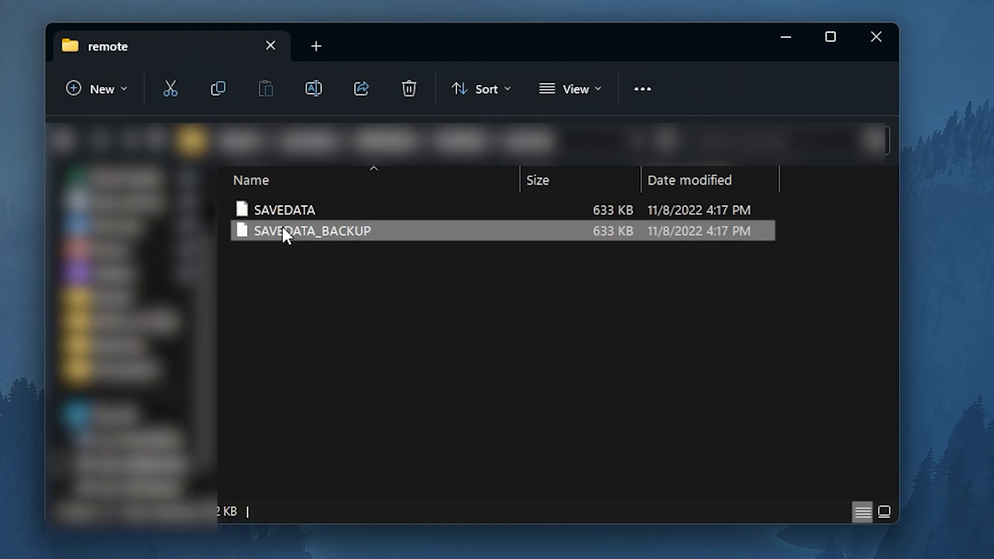
left_click(409, 88)
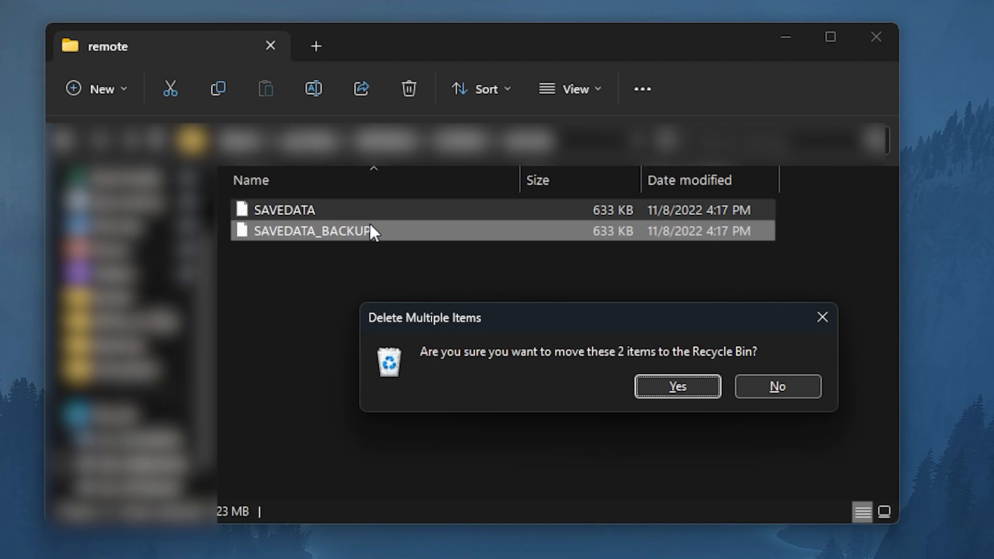
left_click(675, 386)
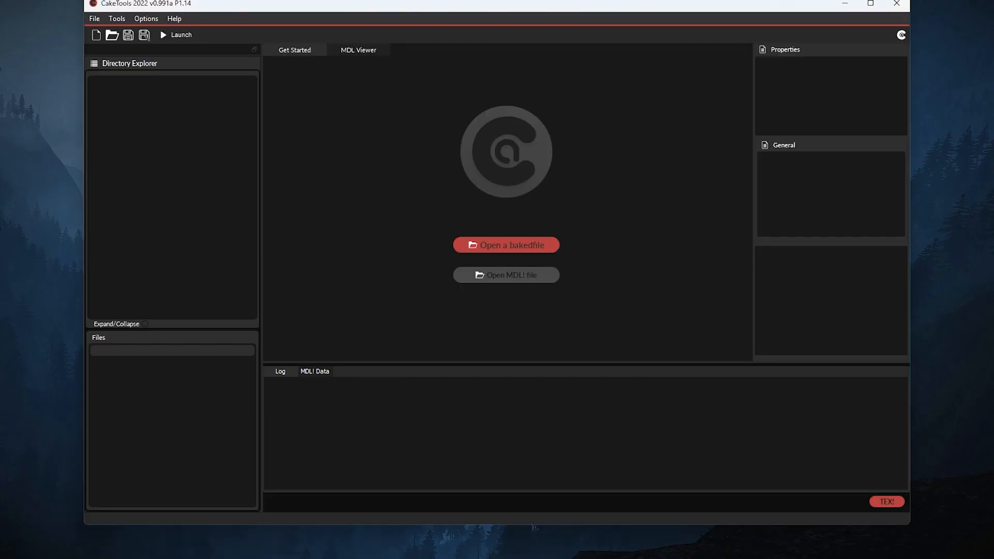
- Open bakedfile00.cak and export CharacterMapping.jsfb and CharProfileTable.roster.jsfb into _mods/Characters
left_click(94, 19)
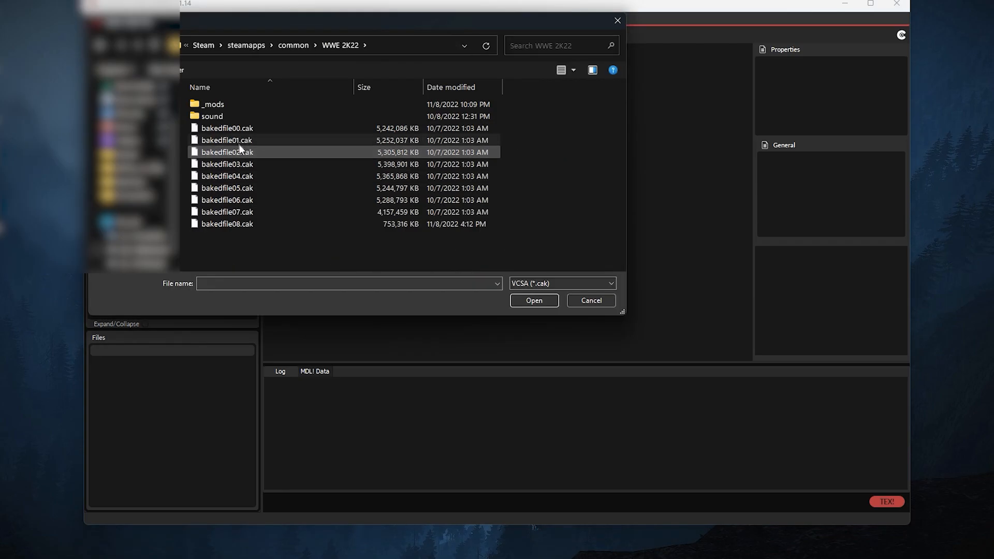
mouse_move(226, 128)
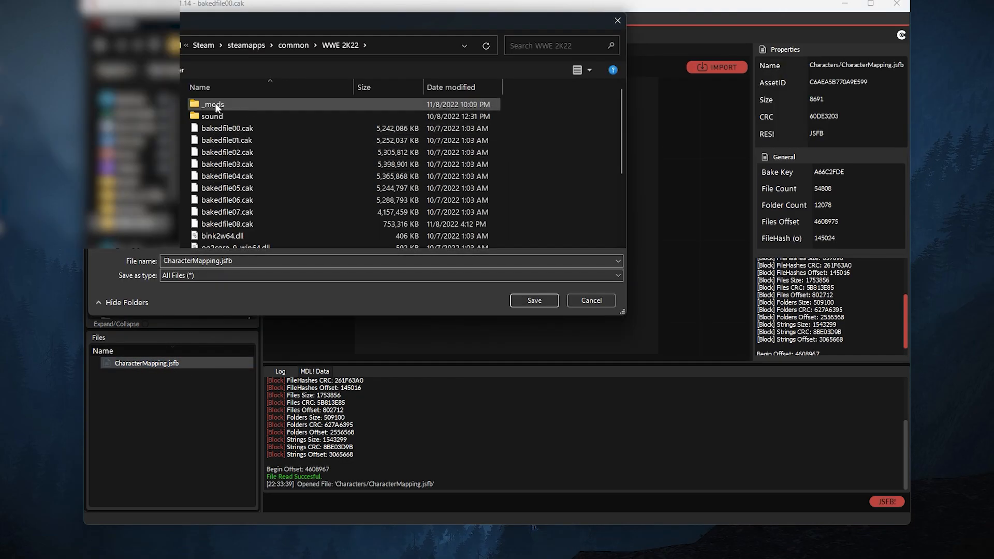
double_click(213, 104)
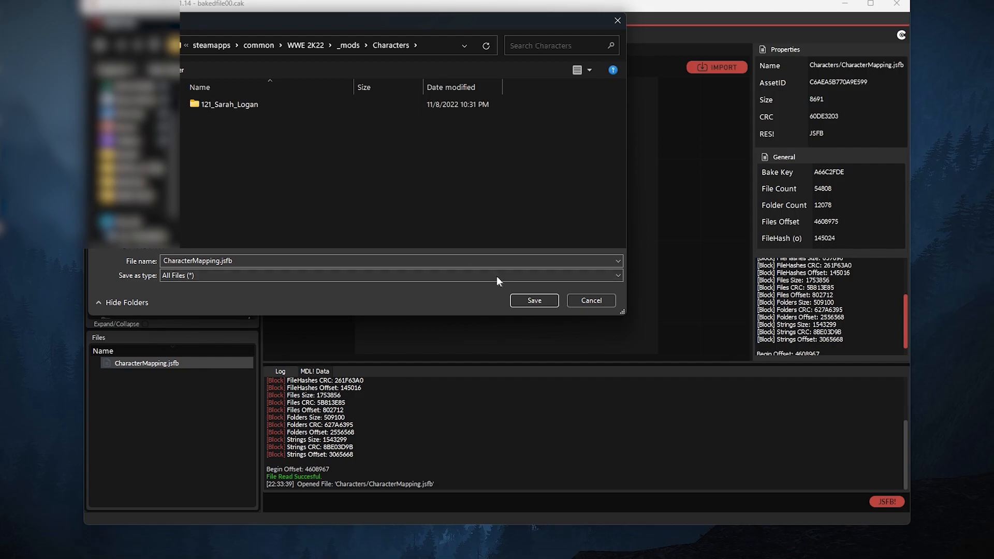
left_click(534, 300)
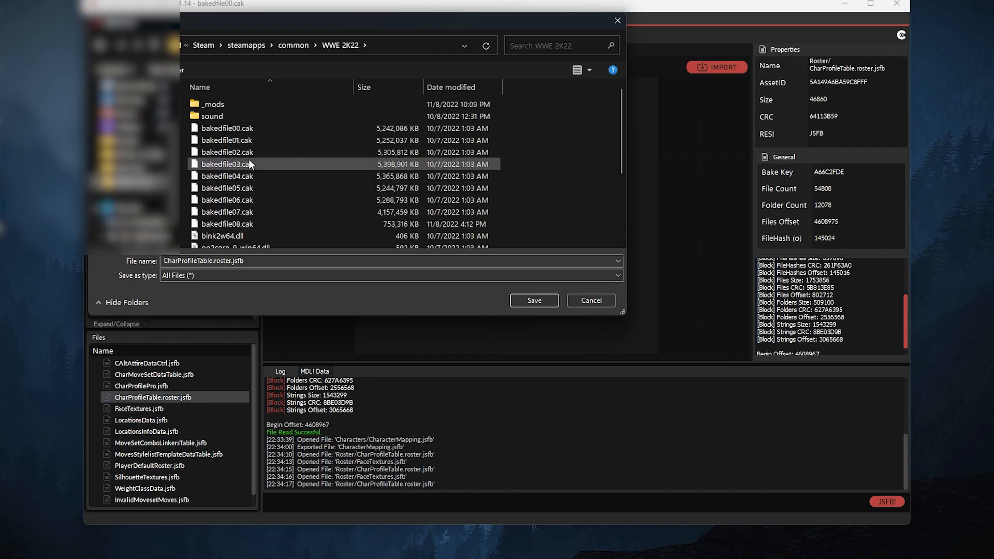
left_click(534, 300)
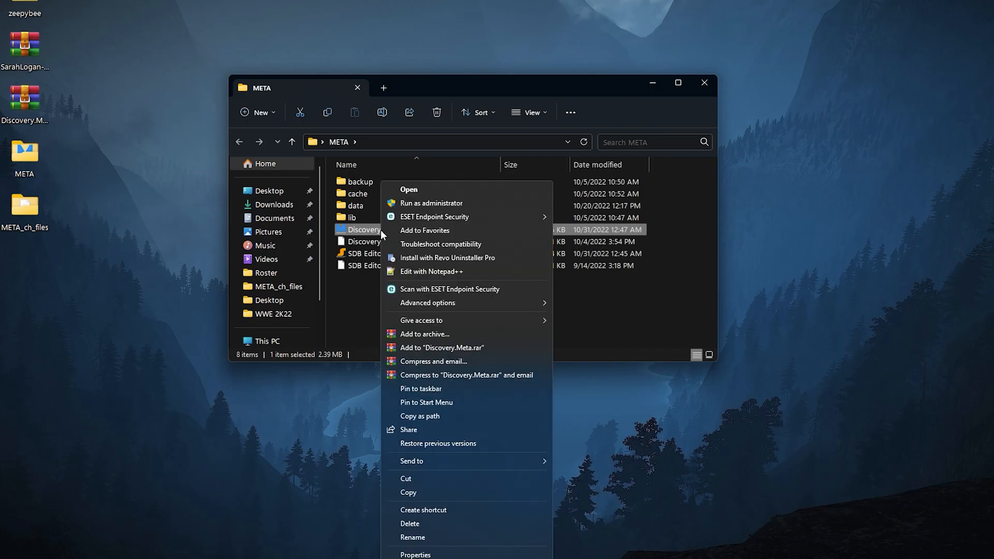
- Launch Discovery.Meta.exe and choose _mods as its mods folder
left_click(408, 189)
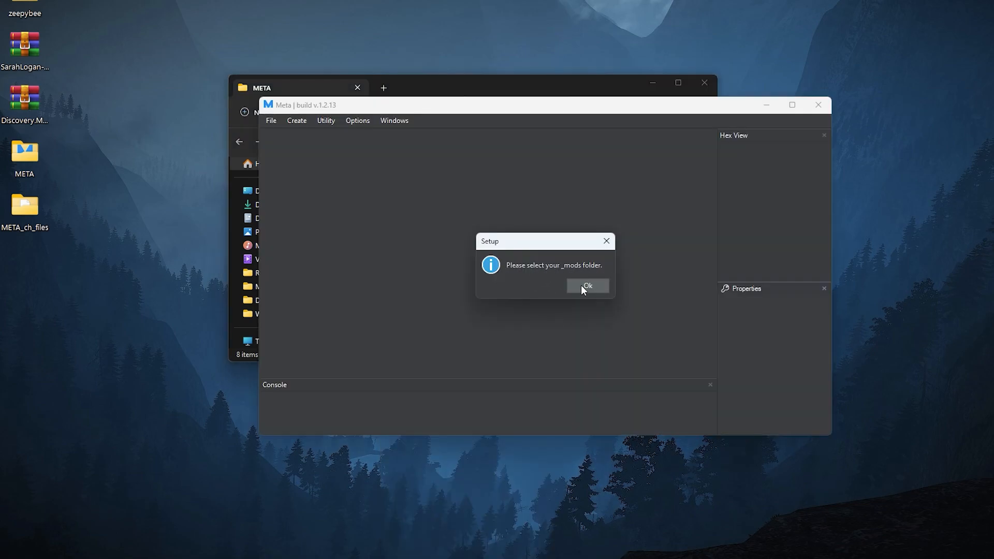
left_click(586, 285)
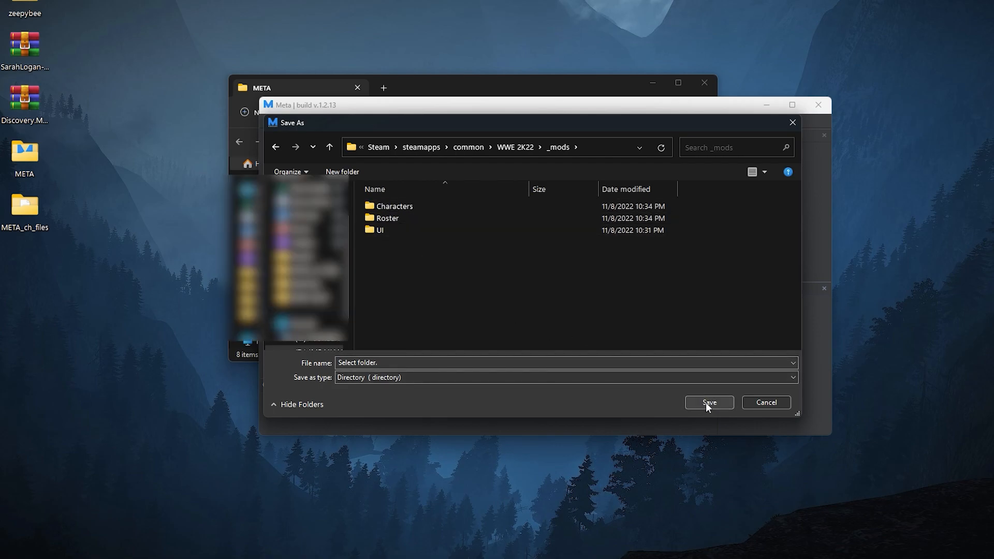
left_click(708, 402)
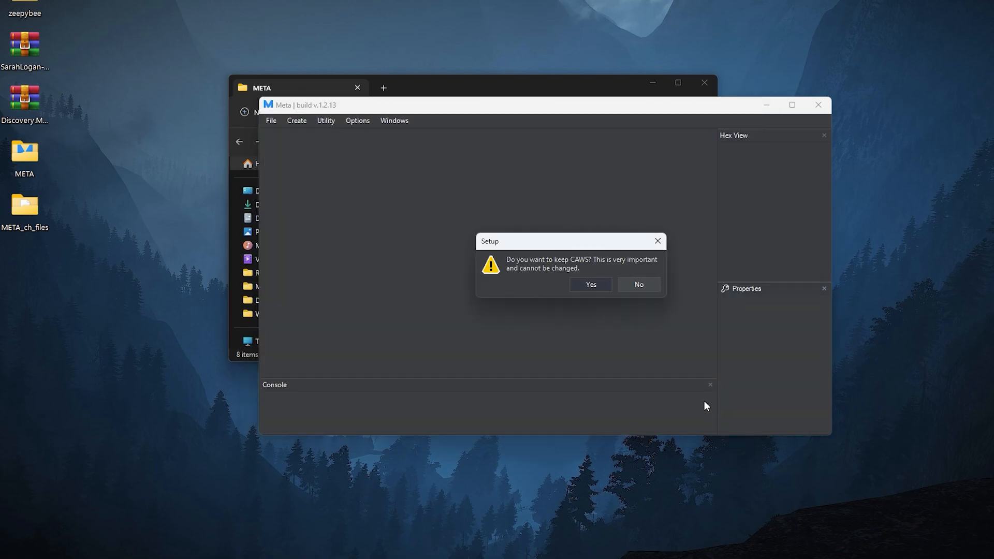
mouse_move(505, 277)
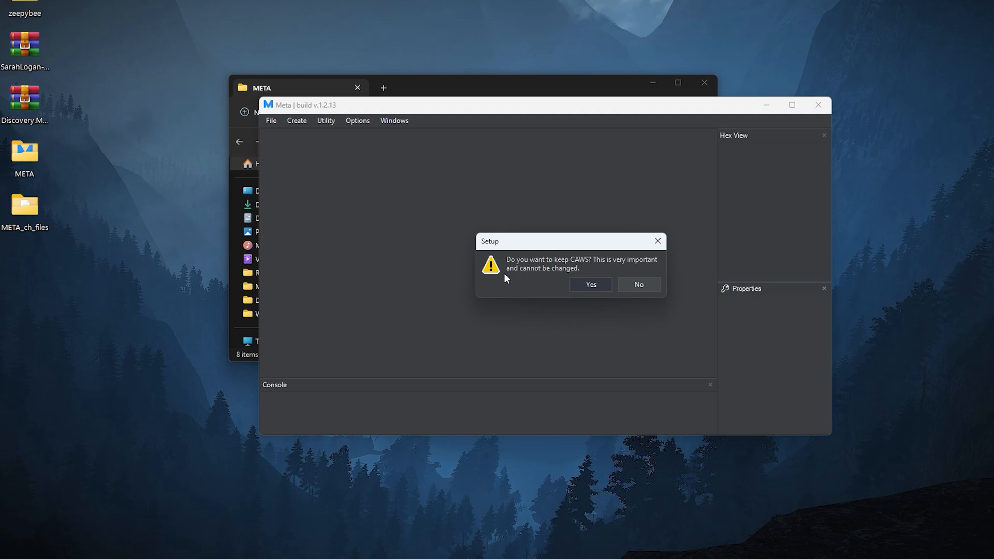
mouse_move(638, 284)
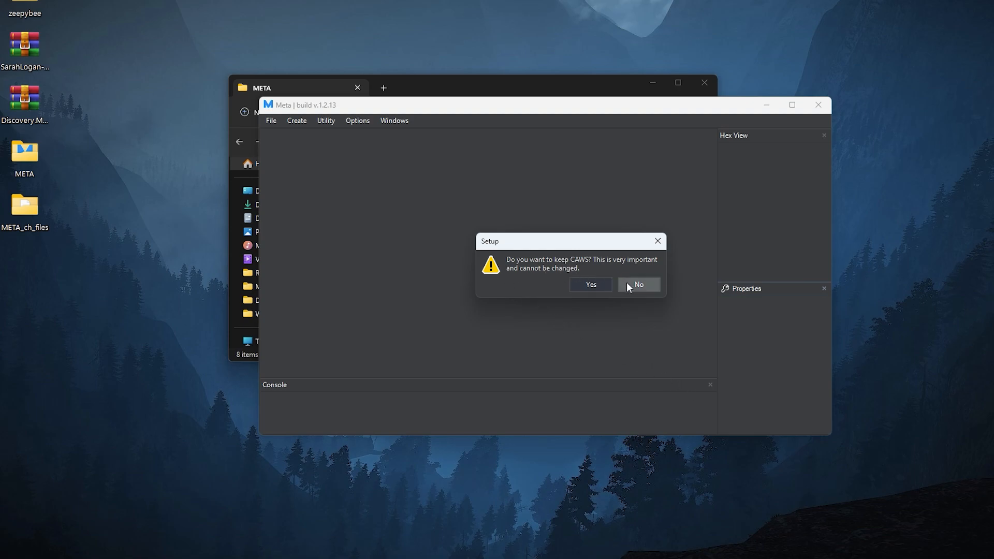
- Decline keeping CAWS and install the roster slot file, replacing the existing one
left_click(638, 284)
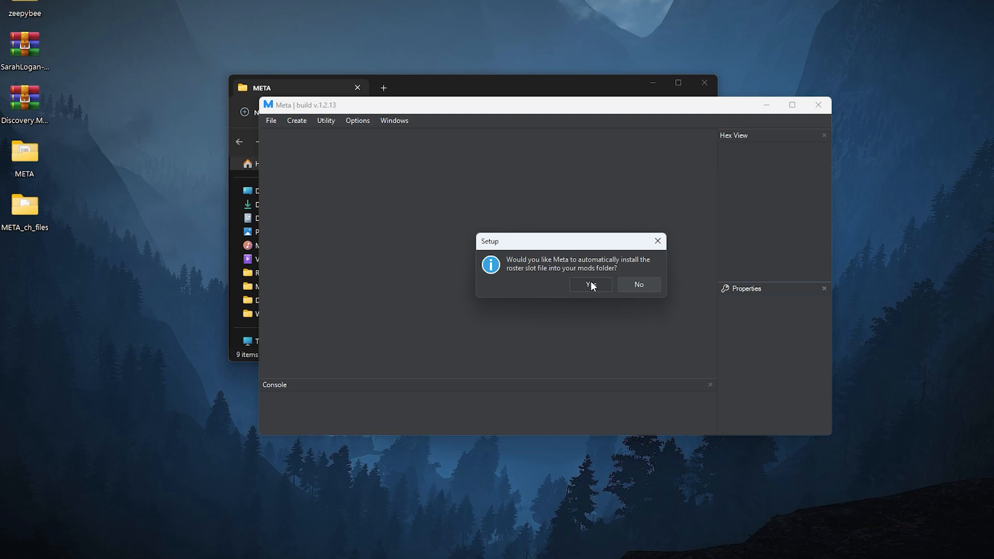
left_click(588, 285)
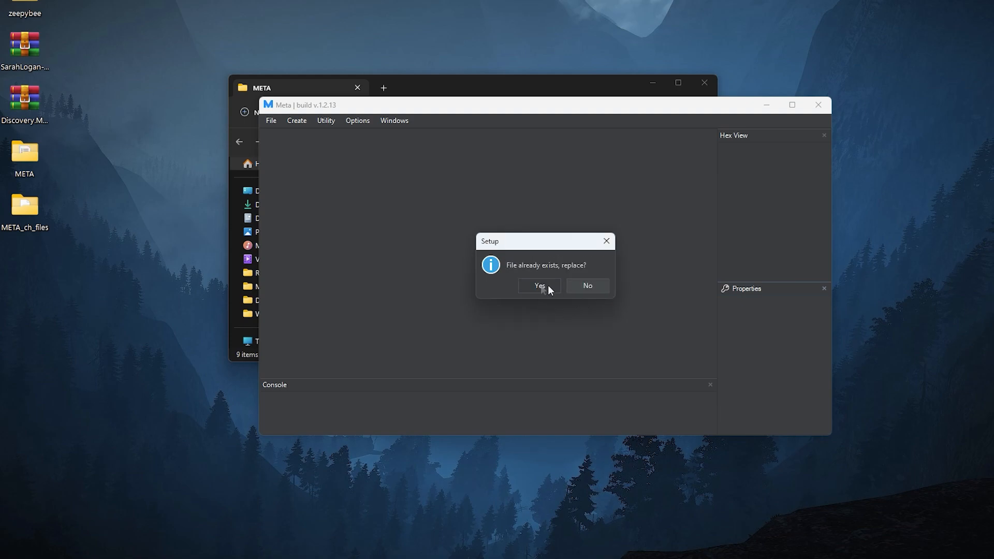
left_click(538, 286)
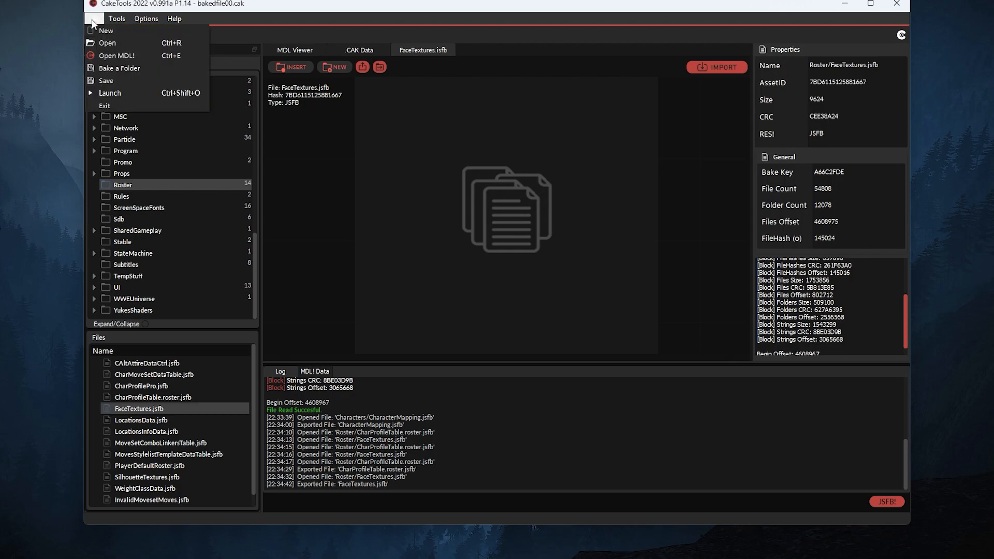
- Bake the _mods folder into a bakedfile and confirm the index and success messages
left_click(119, 68)
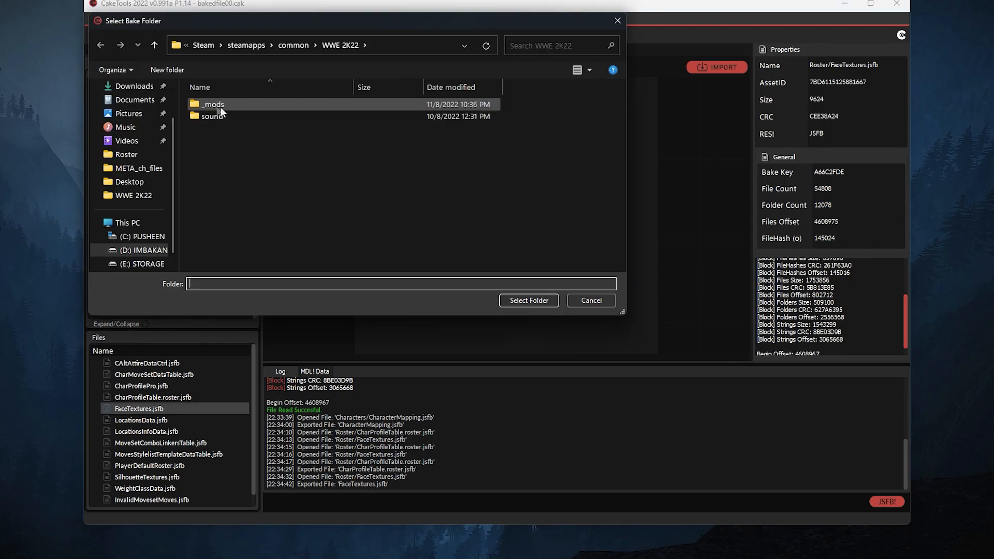
left_click(528, 301)
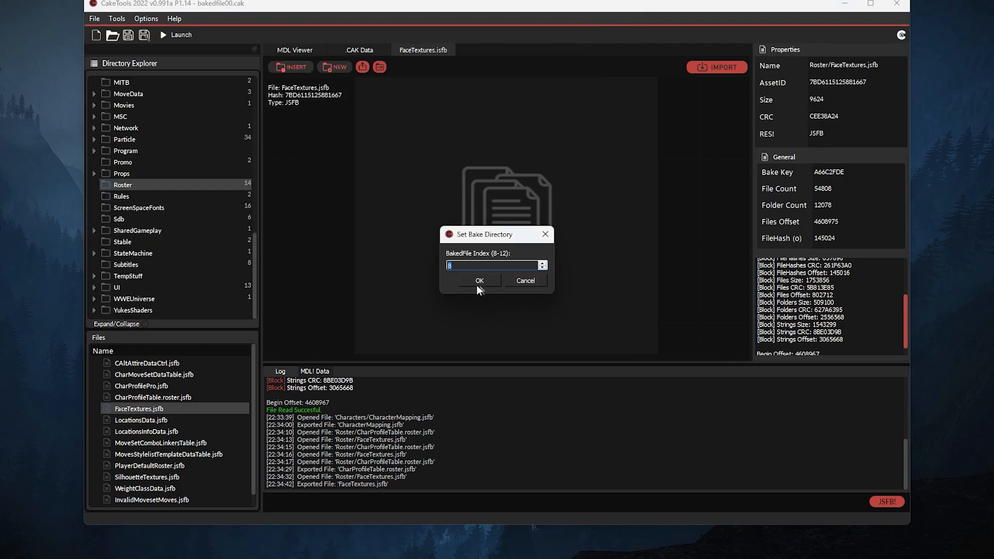
left_click(479, 281)
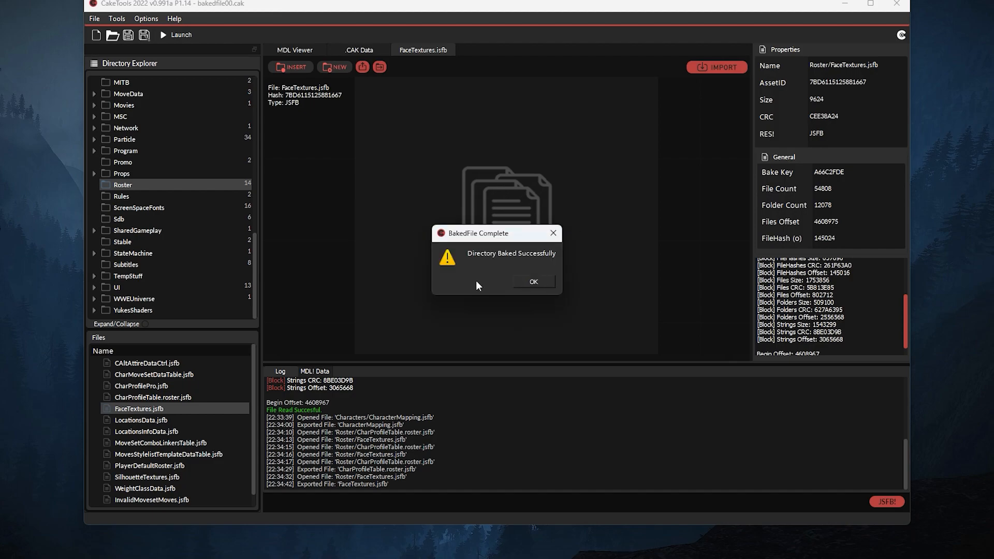
mouse_move(525, 286)
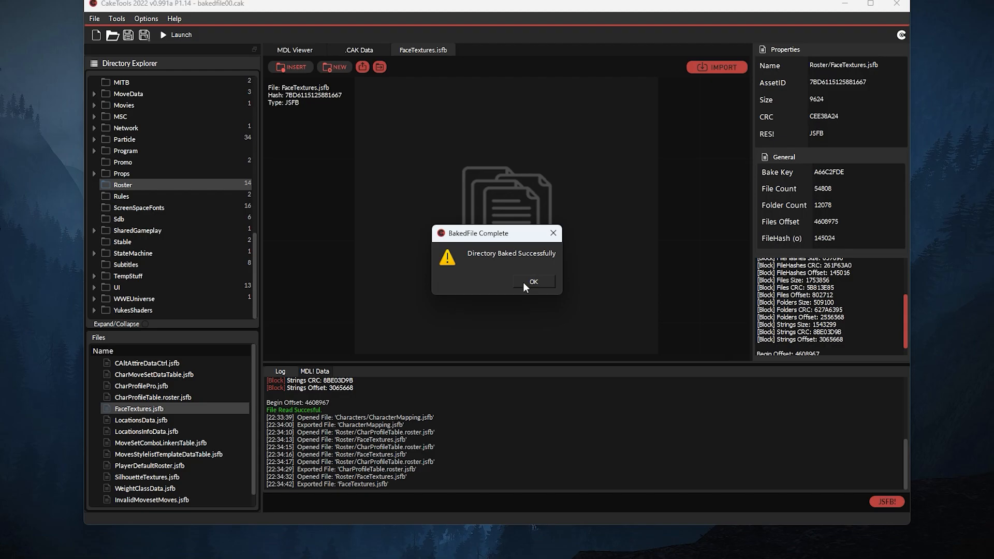
left_click(532, 281)
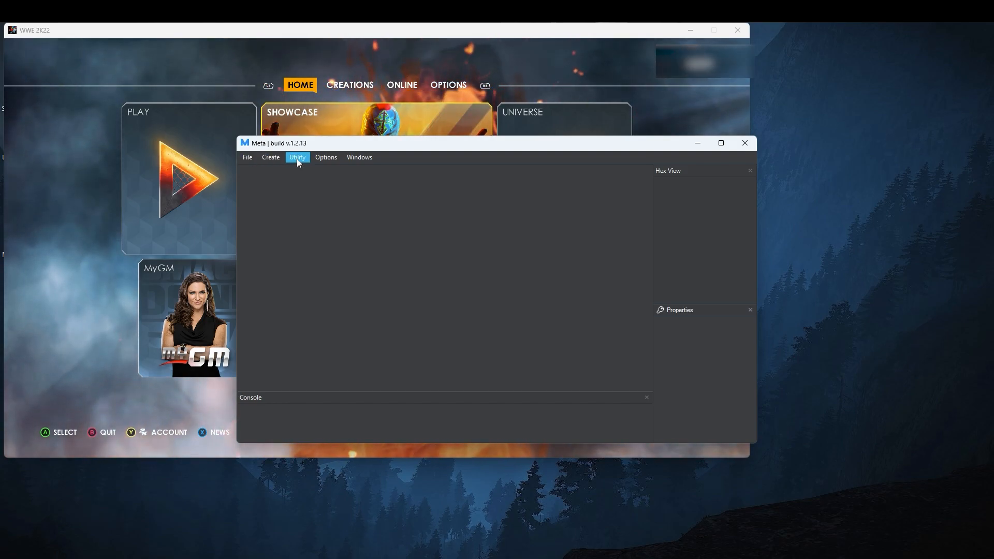
- Run Utility > Unlock Everything on the running game and acknowledge success
left_click(297, 158)
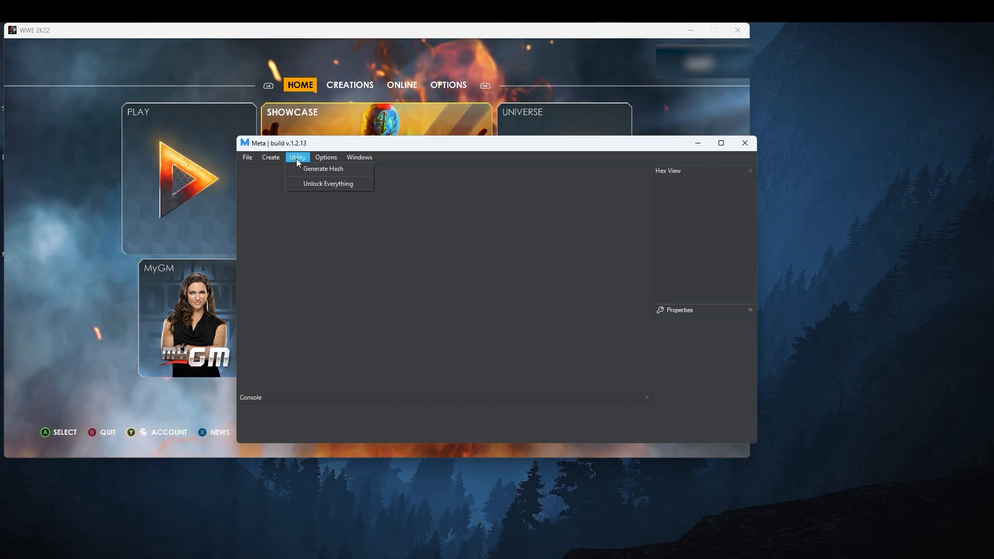
mouse_move(327, 184)
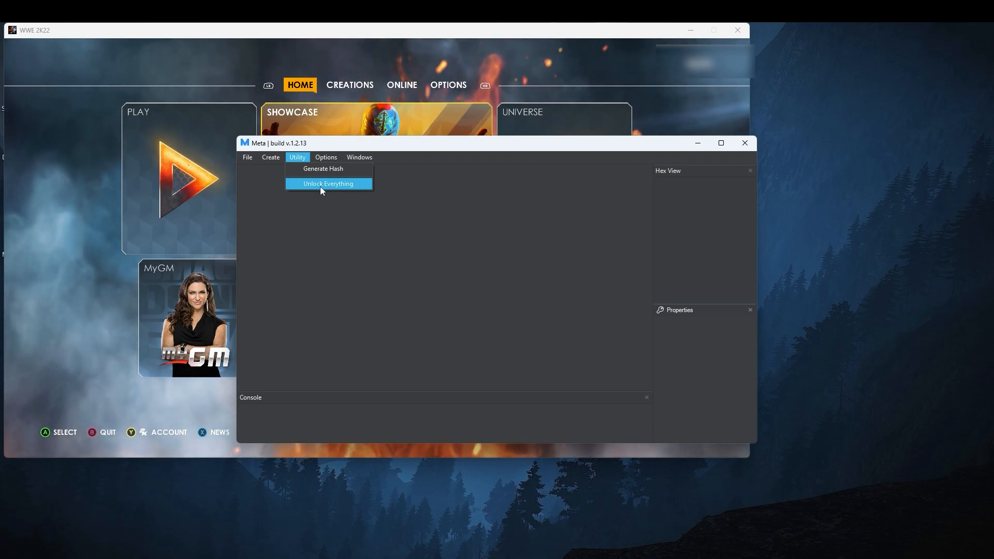
left_click(328, 184)
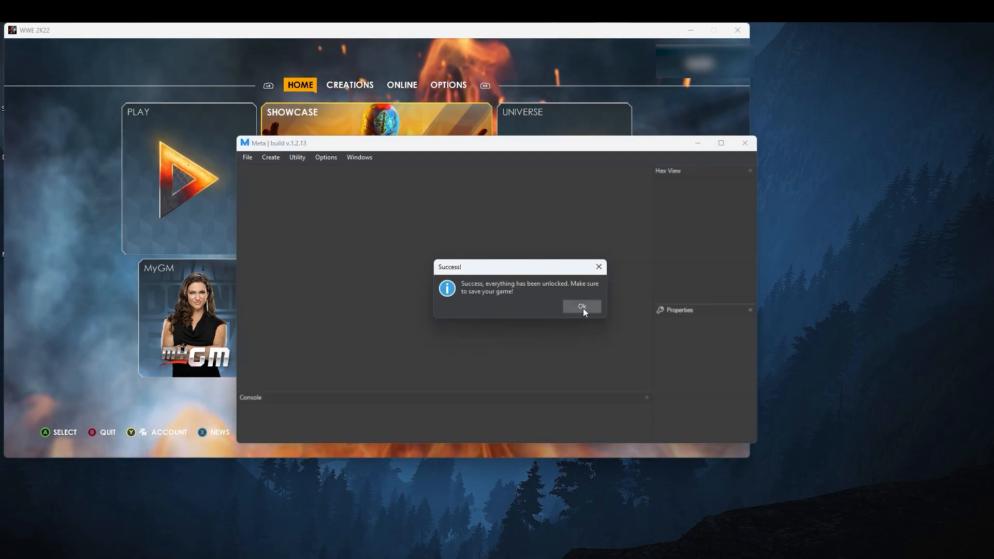
left_click(581, 307)
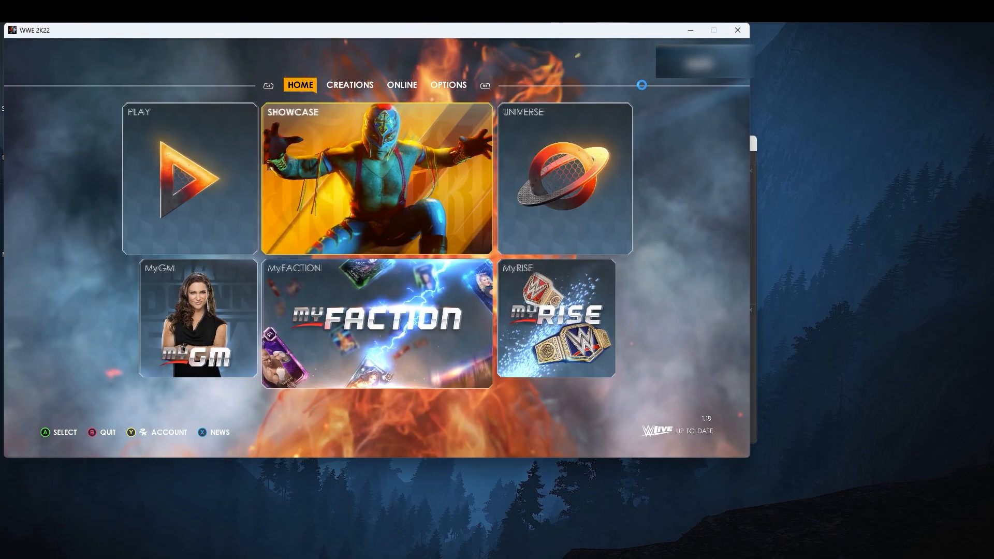
- Enter Options > Roster > Edit Superstars and choose Save Changes Only
left_click(447, 85)
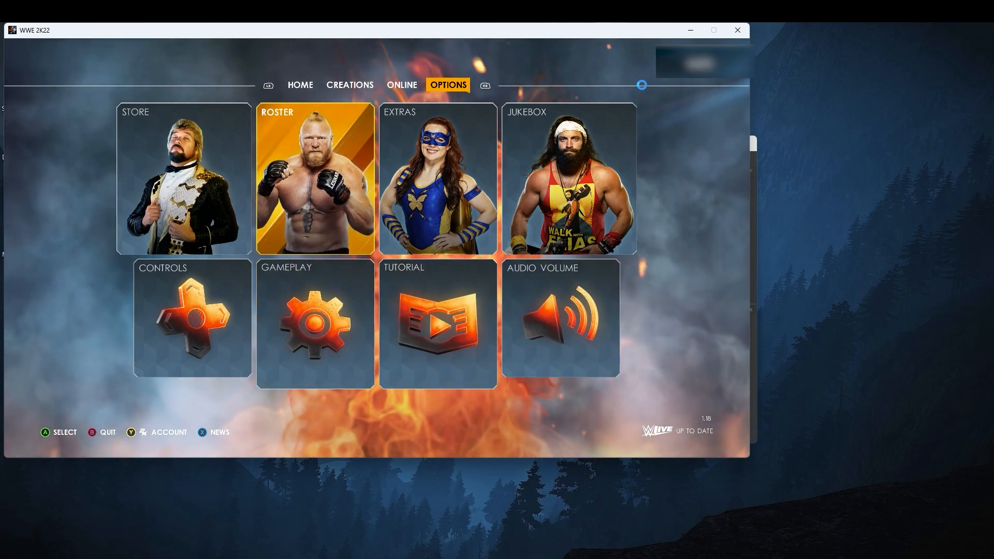
left_click(315, 179)
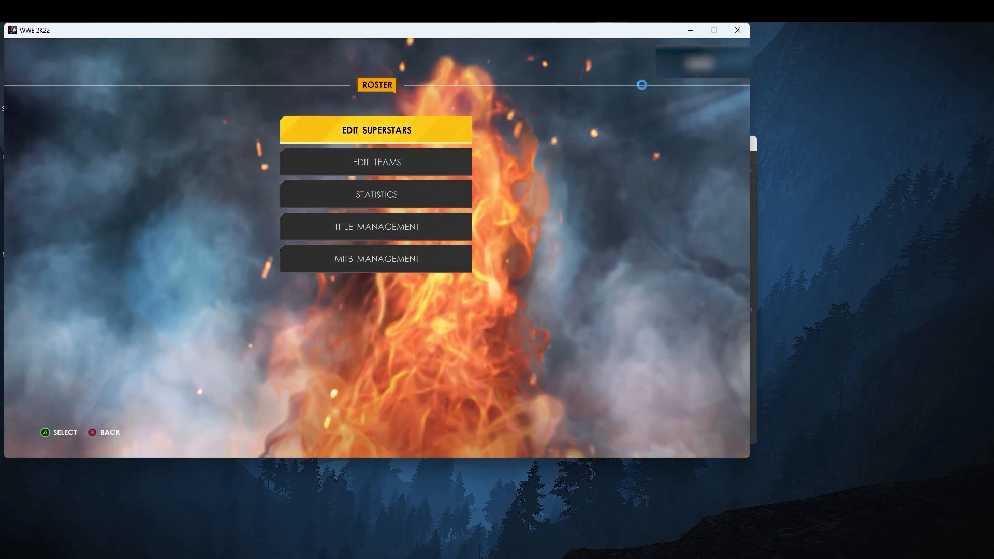
left_click(376, 130)
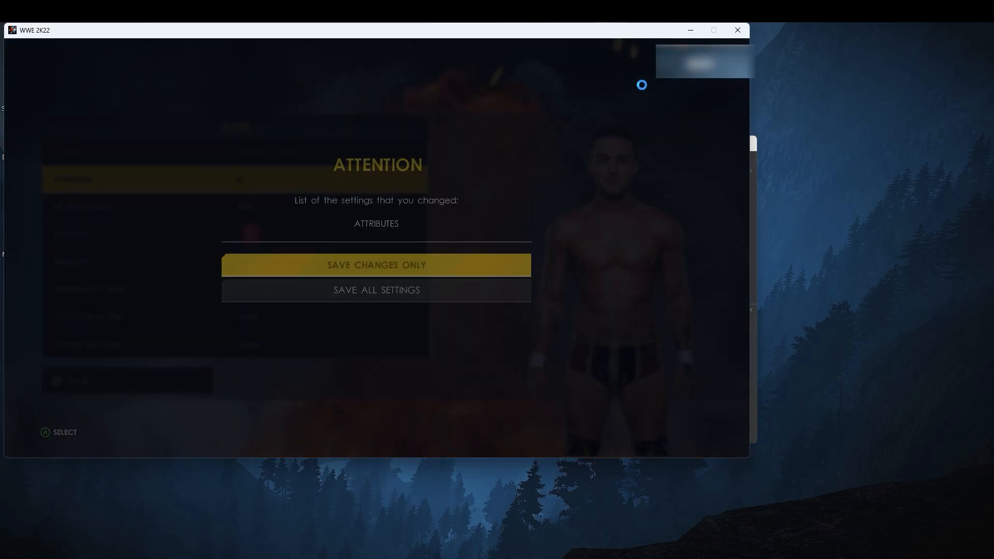
left_click(375, 265)
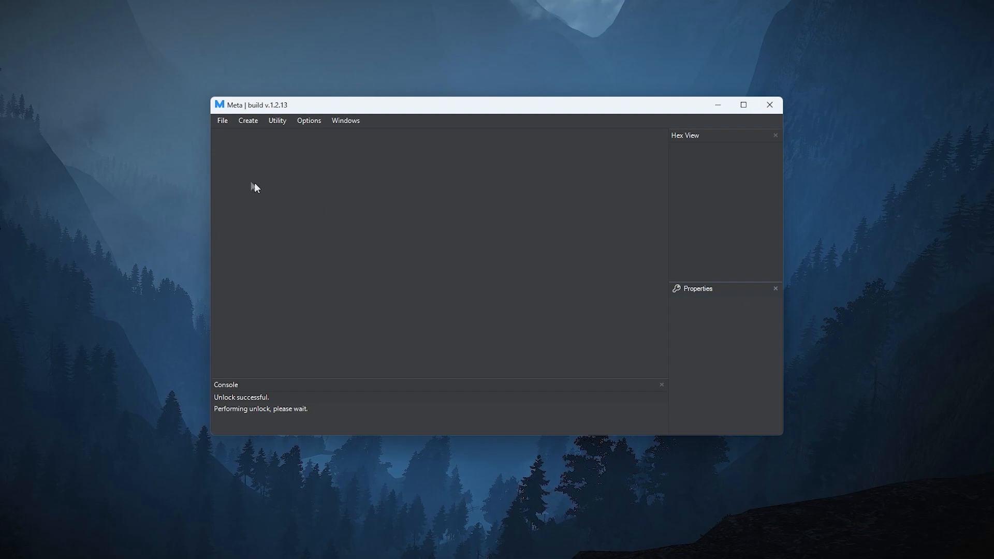
- Load CharProfileTable.roster.jsfb from WWE 2K22\_mods\Roster and review its empty slots
left_click(222, 120)
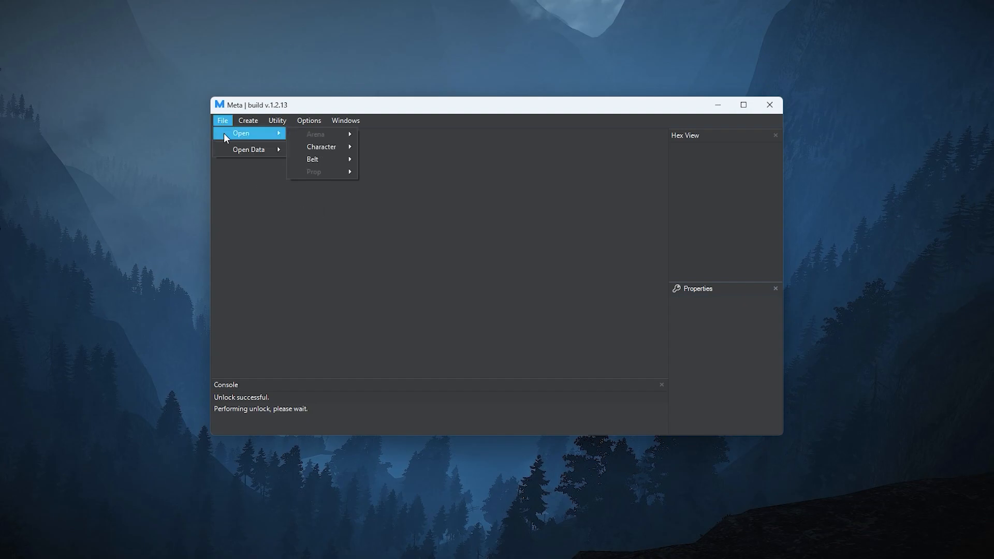
mouse_move(321, 146)
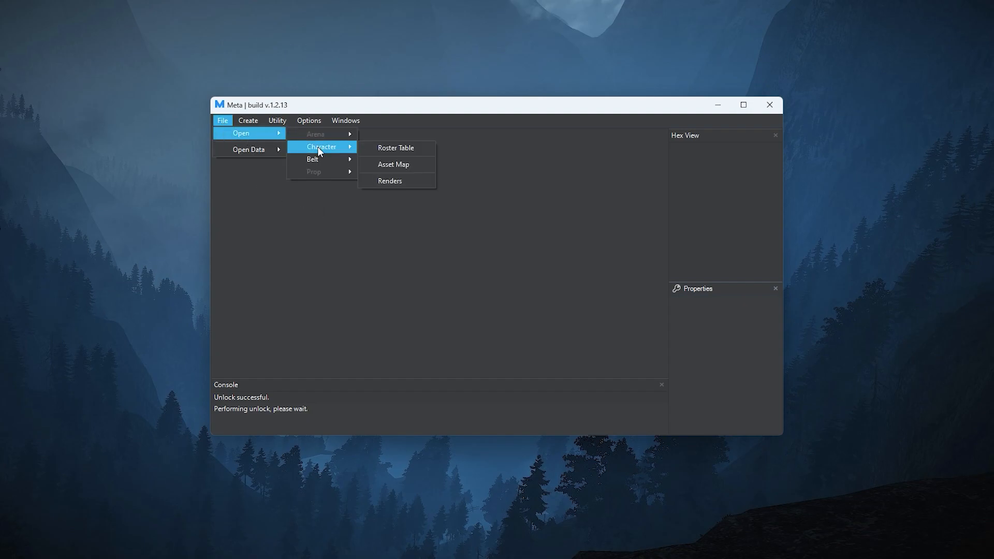
mouse_move(395, 148)
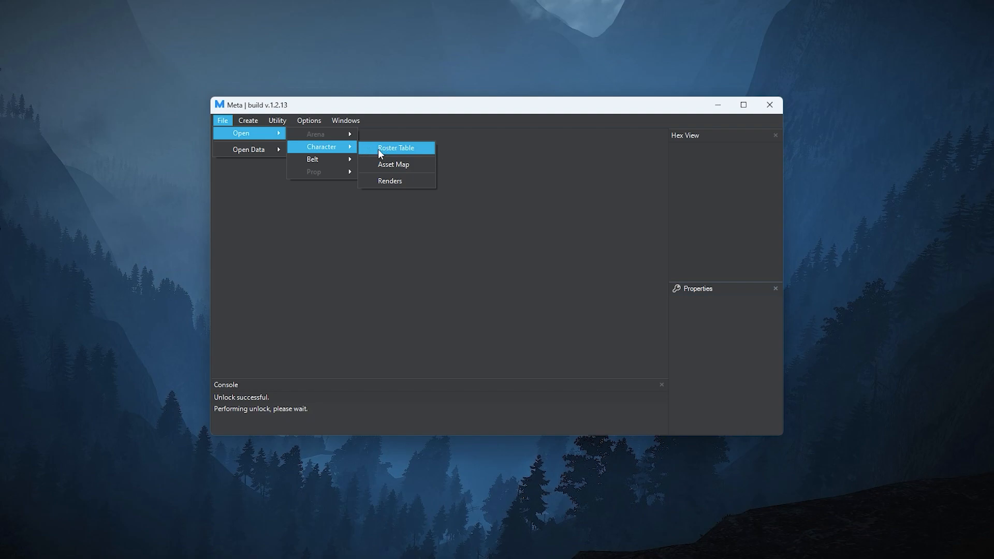
left_click(395, 148)
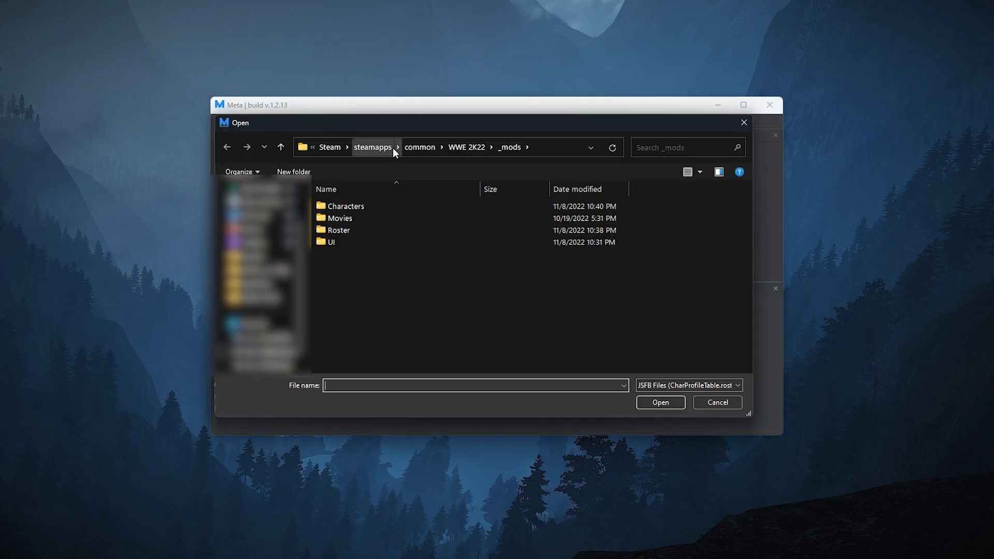
mouse_move(423, 336)
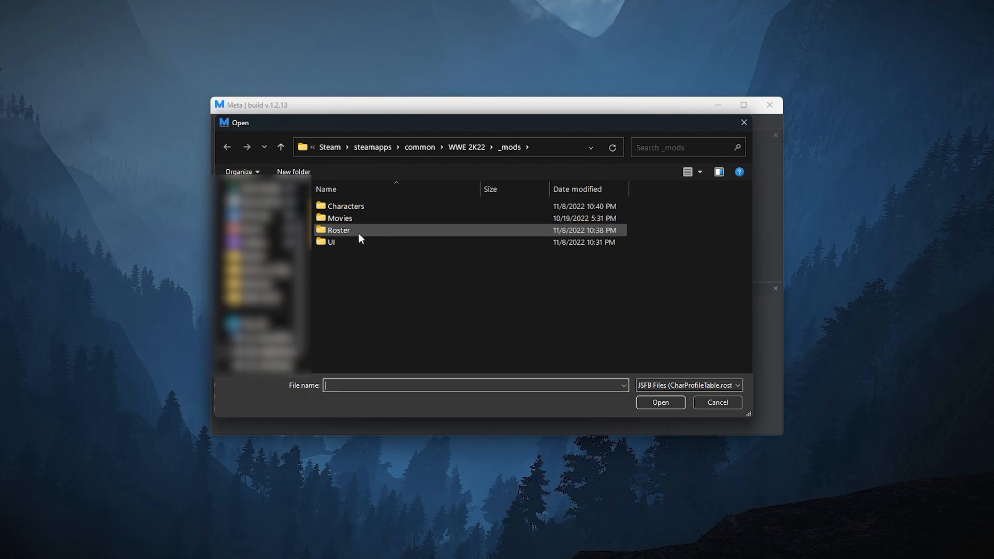
mouse_move(360, 237)
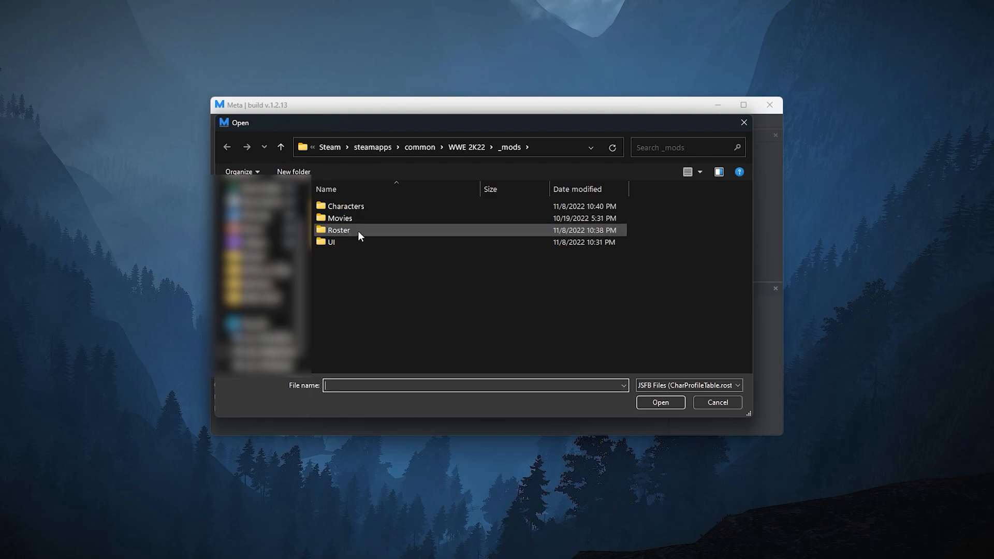
double_click(341, 230)
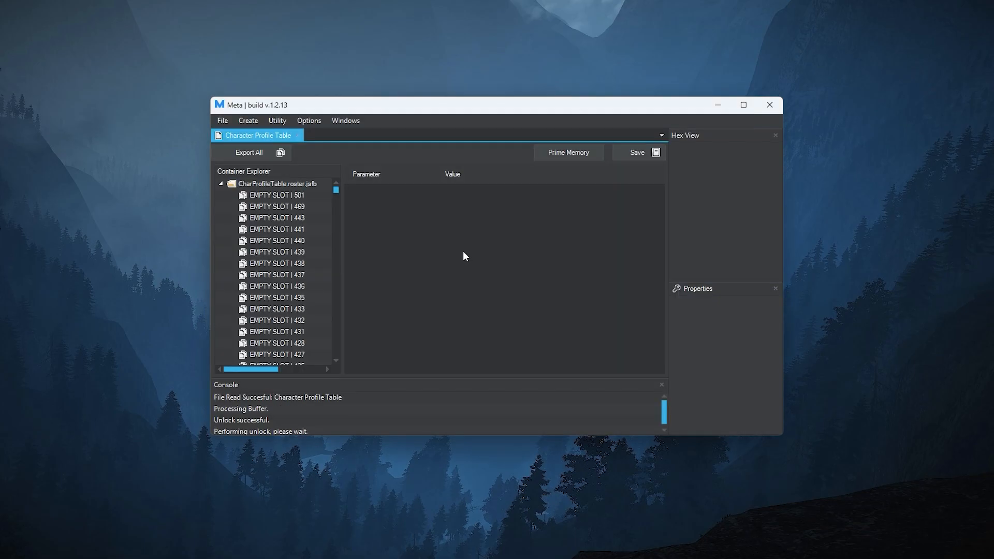
scroll("down", 3)
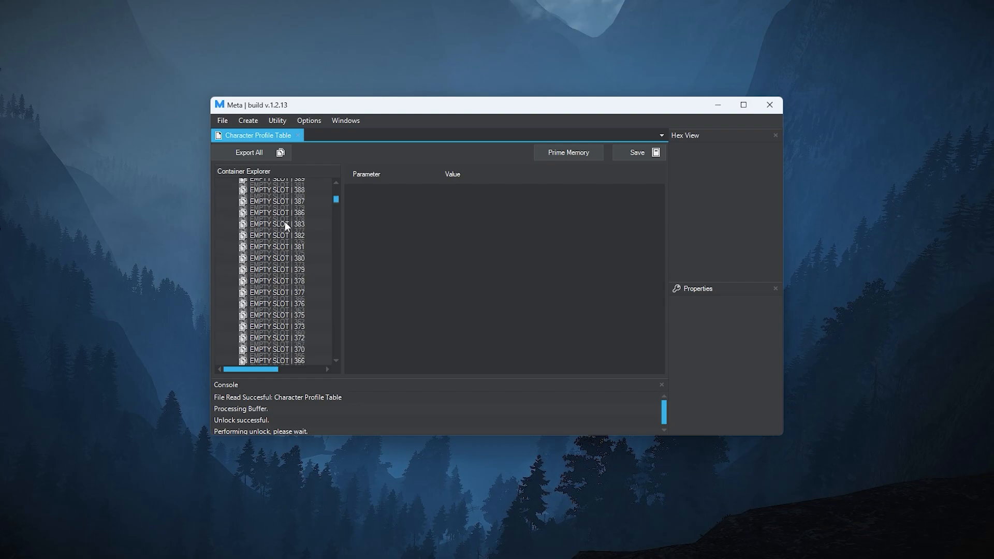
scroll("down", 3)
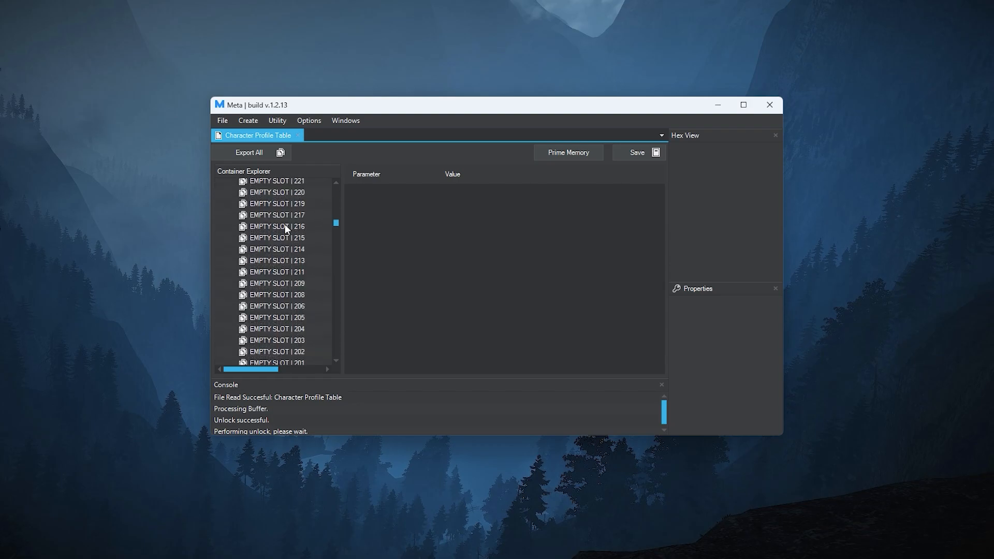
scroll("down", 3)
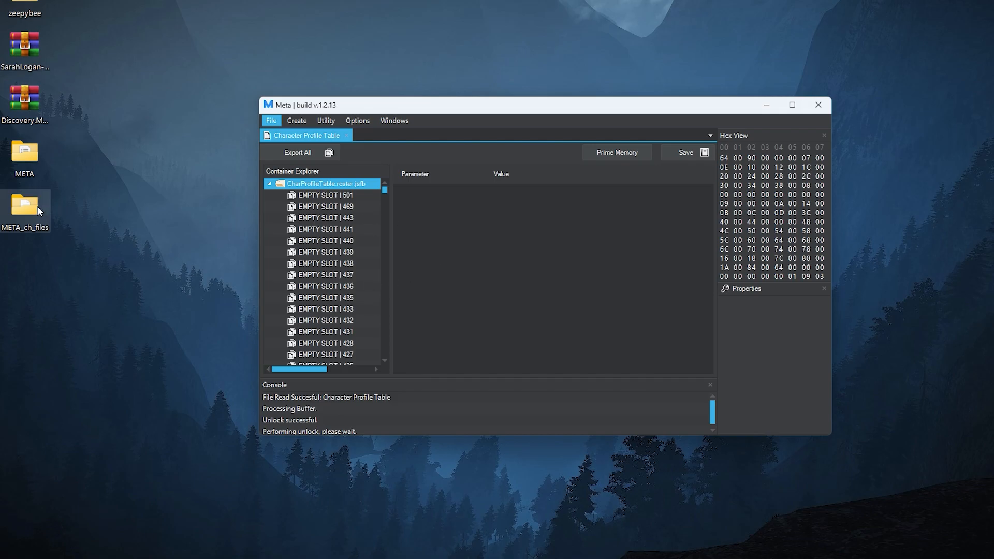
- Show the META_ch_files folder holding the SarahLogan mod files
double_click(24, 208)
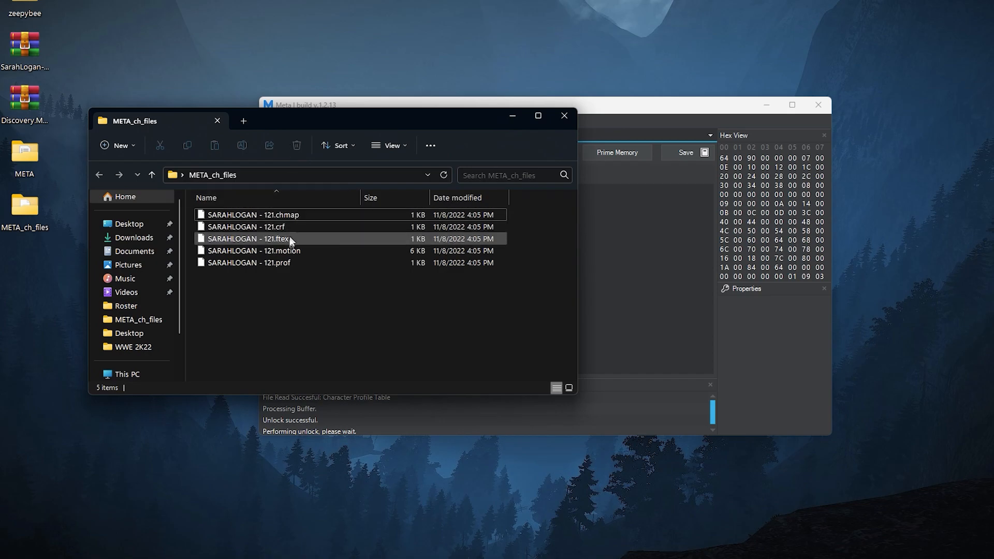
- Look over the five SARAHLOGAN - 121 mod files in META_ch_files
left_click(255, 250)
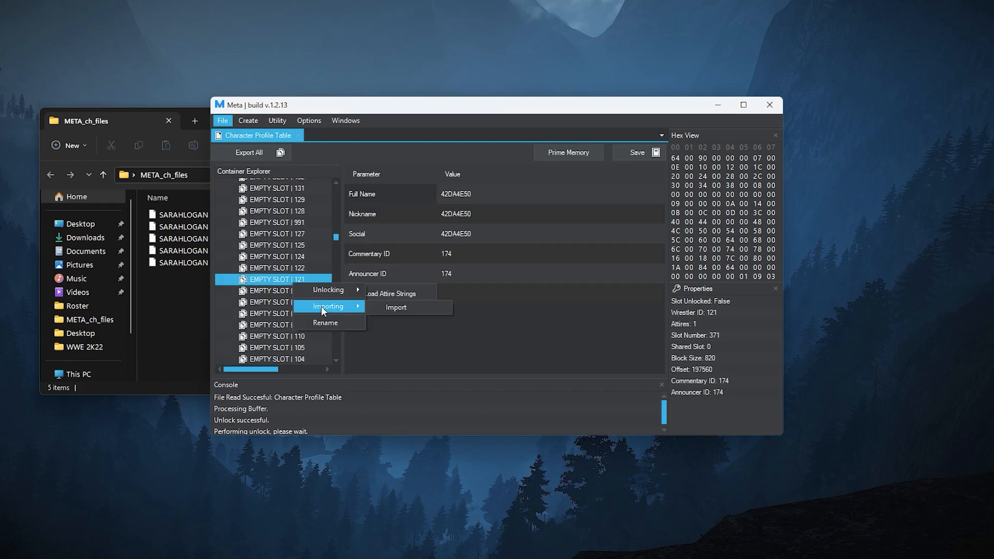
mouse_move(409, 307)
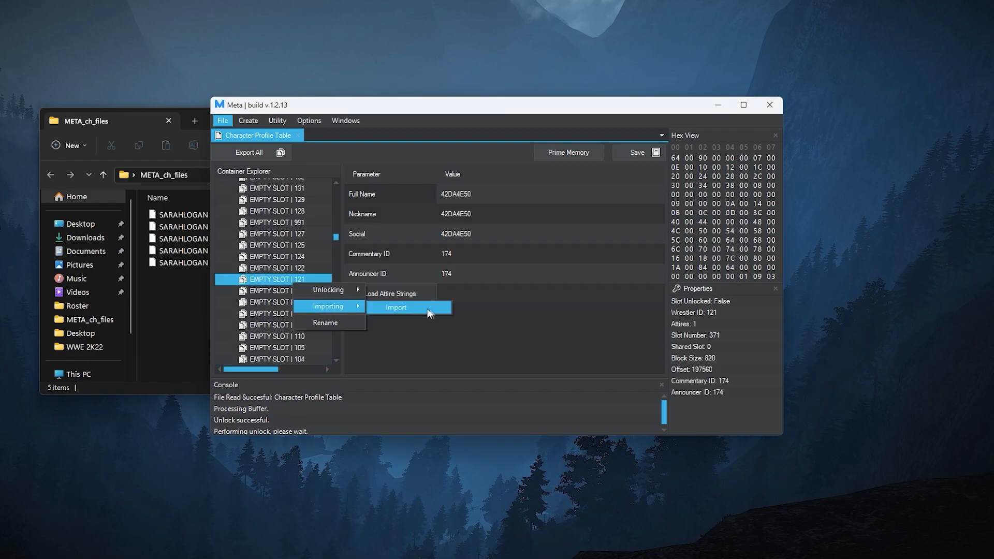
- Import SARAHLOGAN - 121.crf into EMPTY SLOT 121, confirming the warnings so the slot is renamed and unlocked
left_click(395, 307)
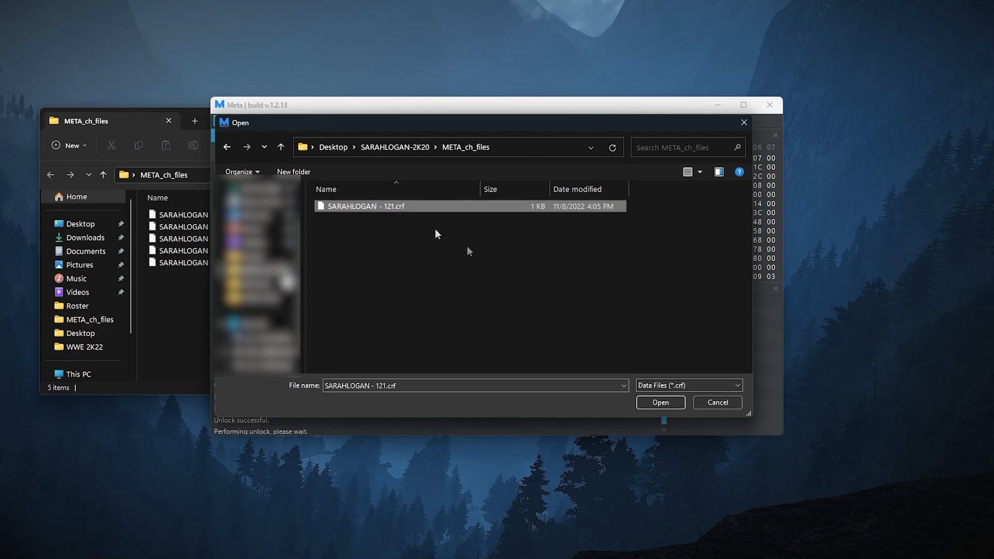
left_click(660, 402)
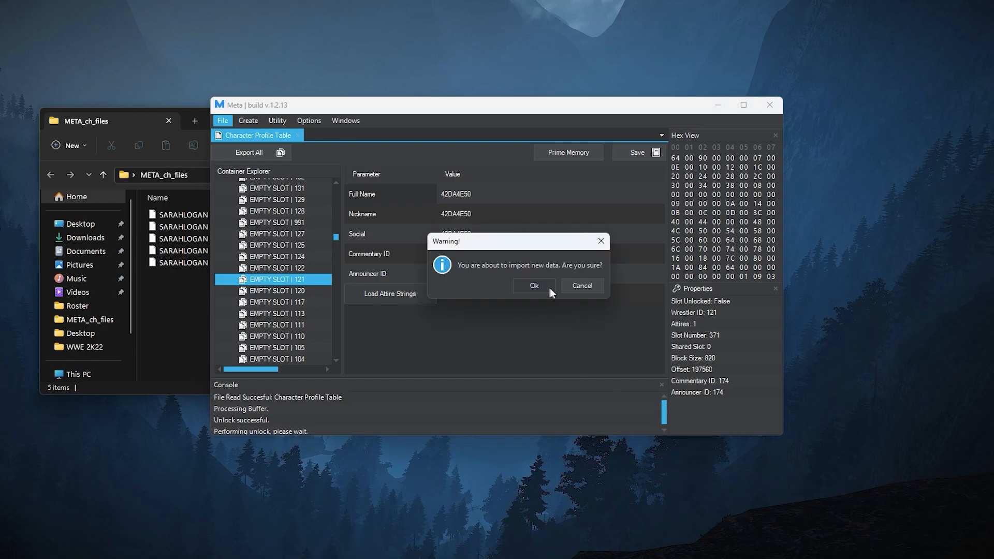
left_click(533, 285)
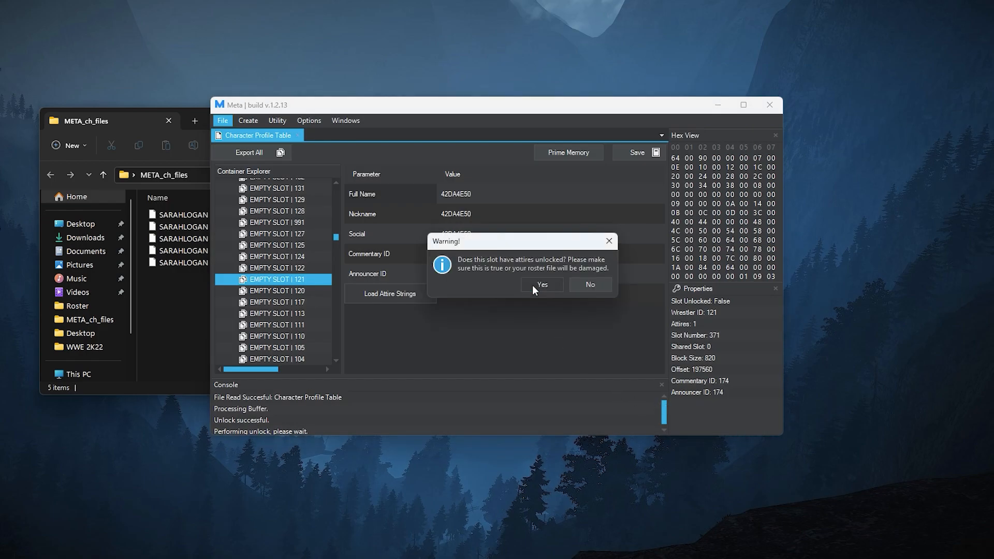
mouse_move(558, 271)
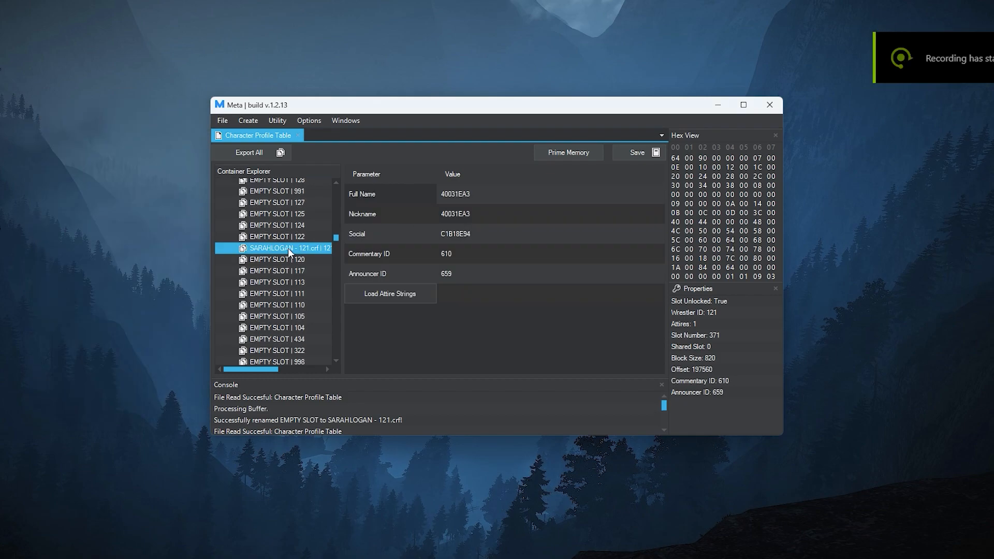
left_click(223, 120)
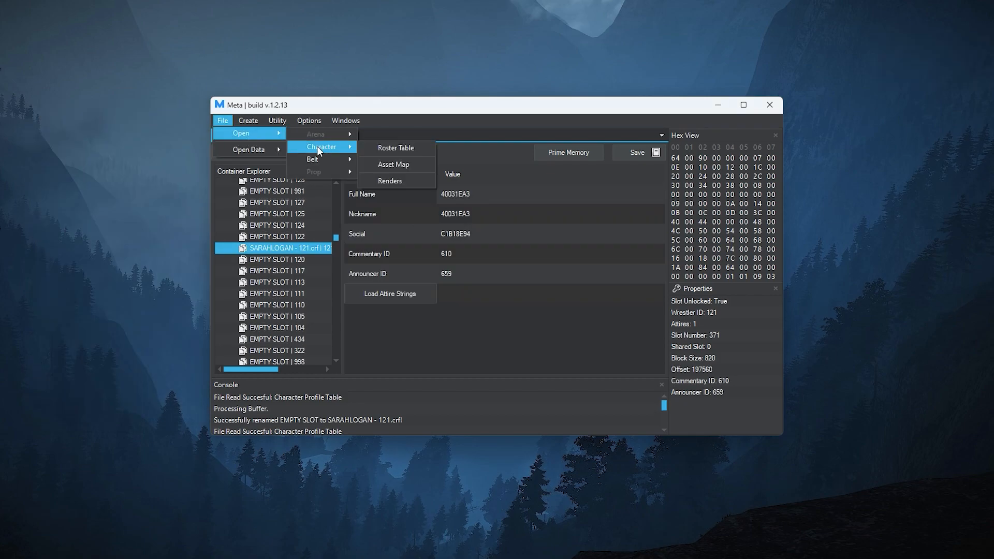
mouse_move(406, 169)
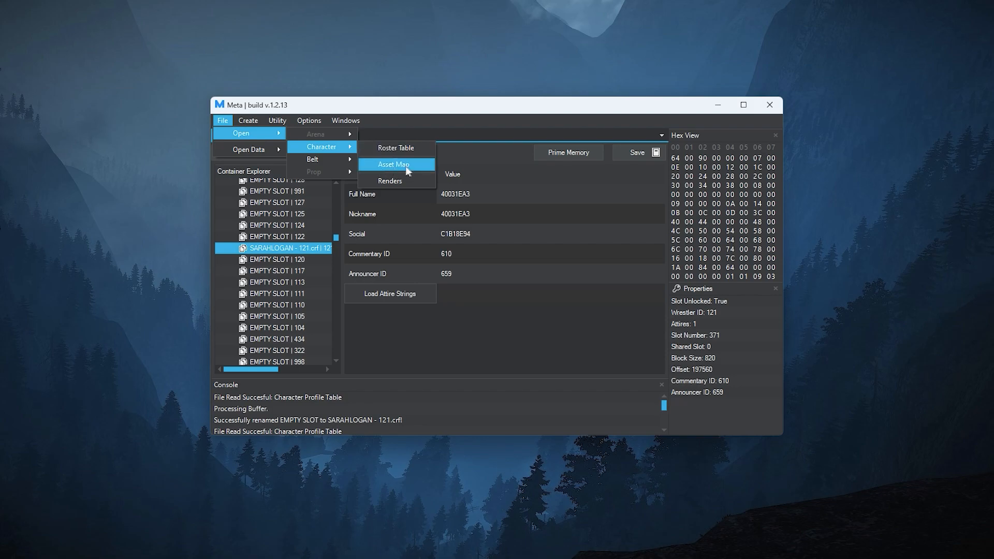
- Import character mapping data into the Character Asset Map (new 12100 entry), then close it without keeping changes
left_click(393, 165)
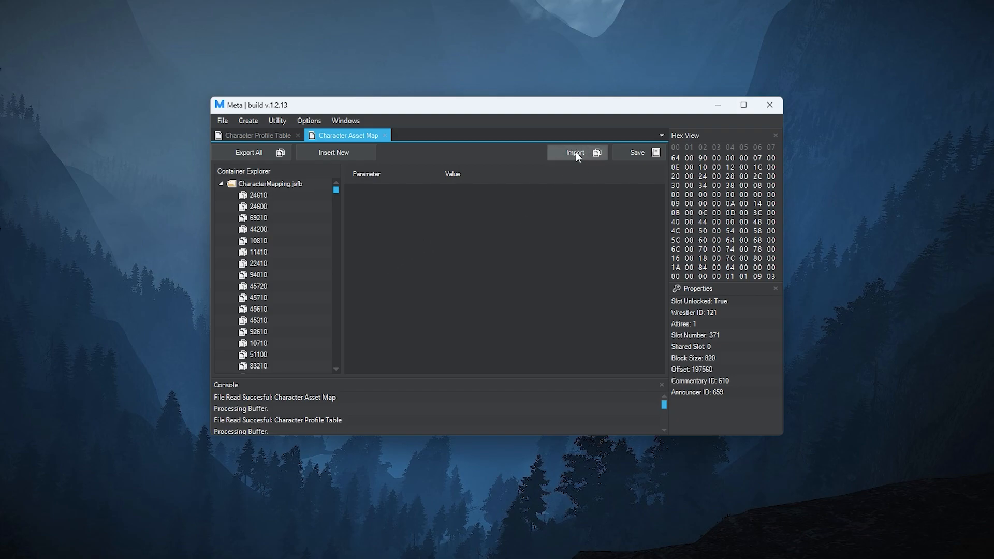
left_click(574, 153)
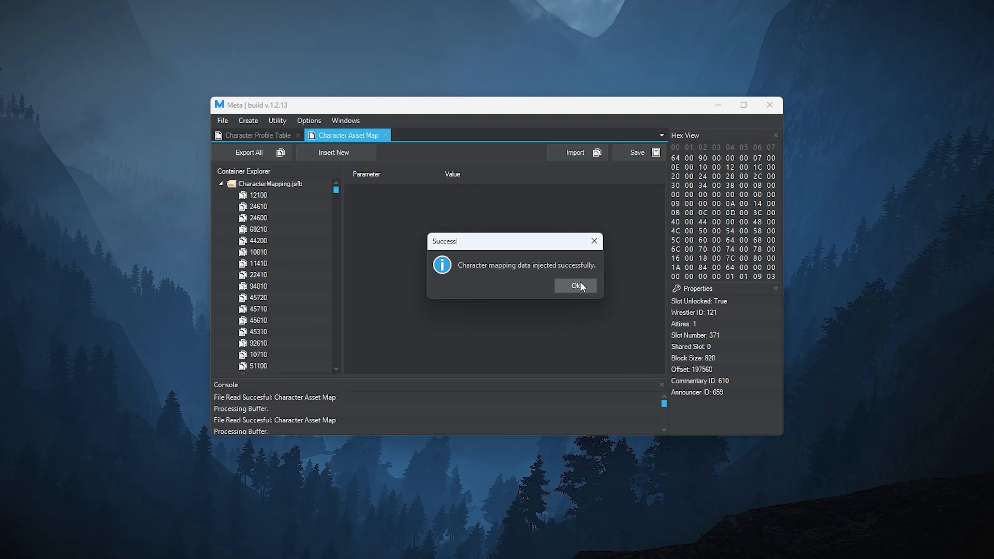
left_click(574, 286)
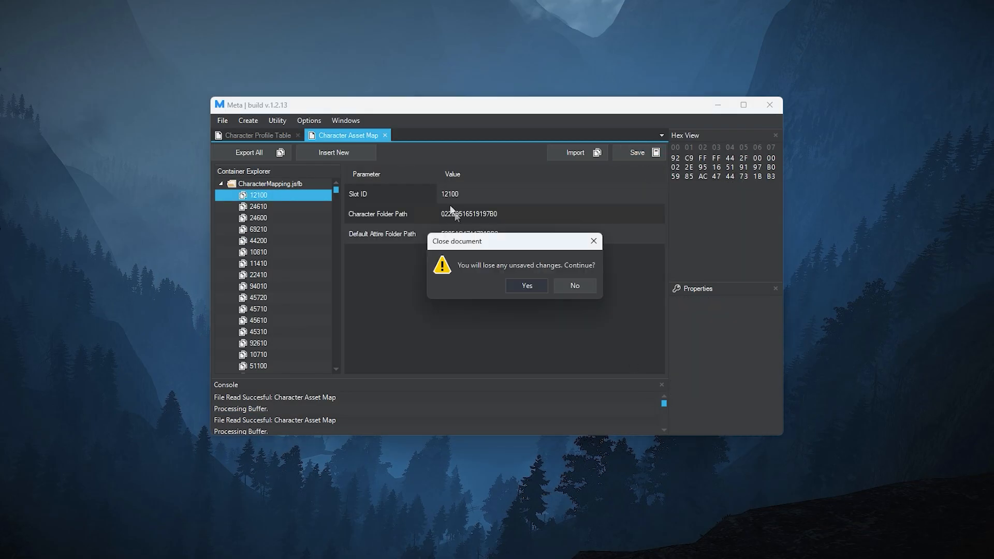
left_click(526, 286)
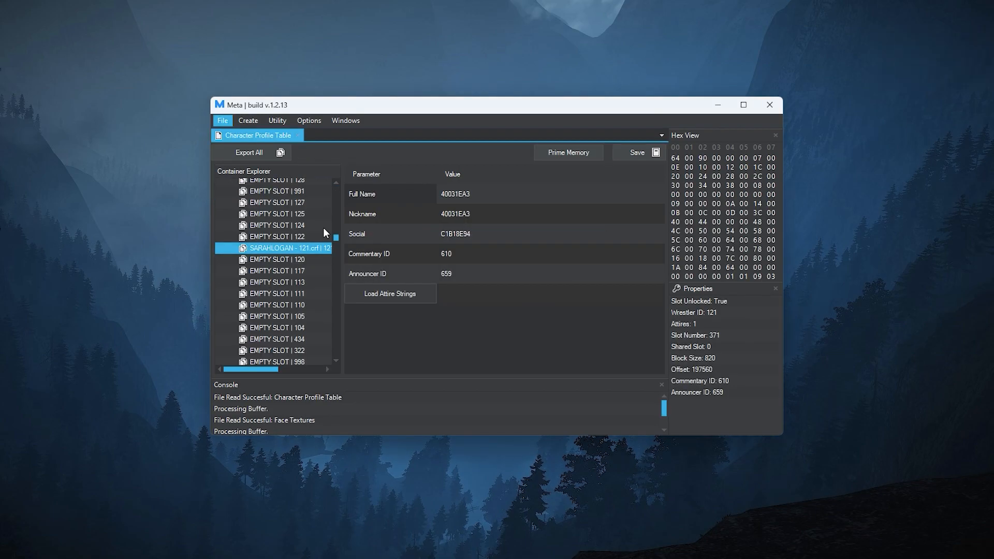
left_click(222, 120)
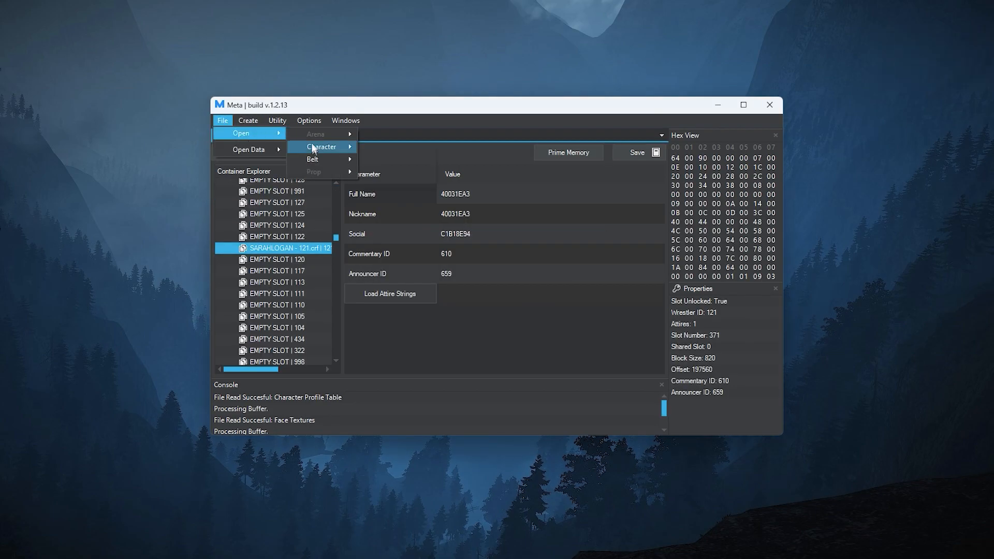
- Load FaceTextures.jsfb from the mods Roster folder
left_click(325, 146)
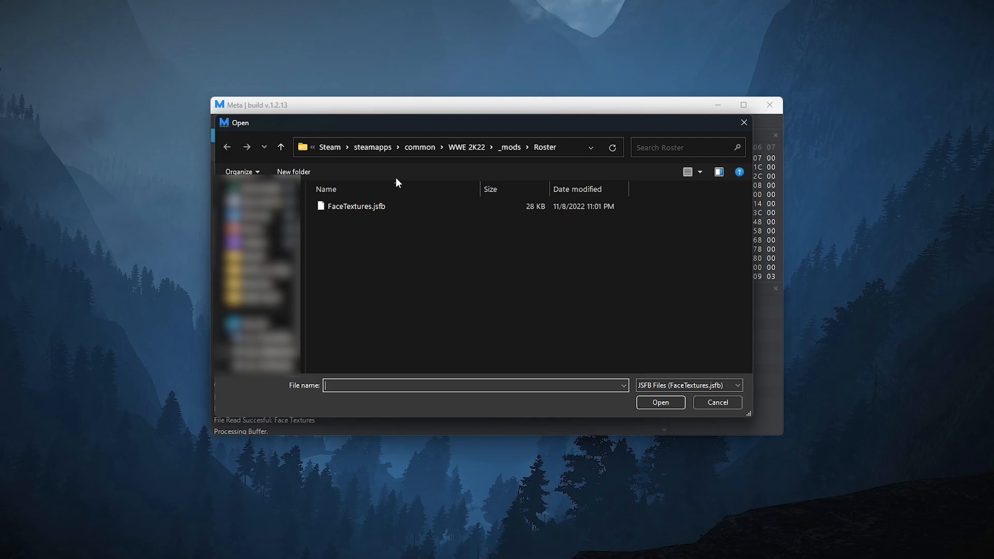
left_click(355, 206)
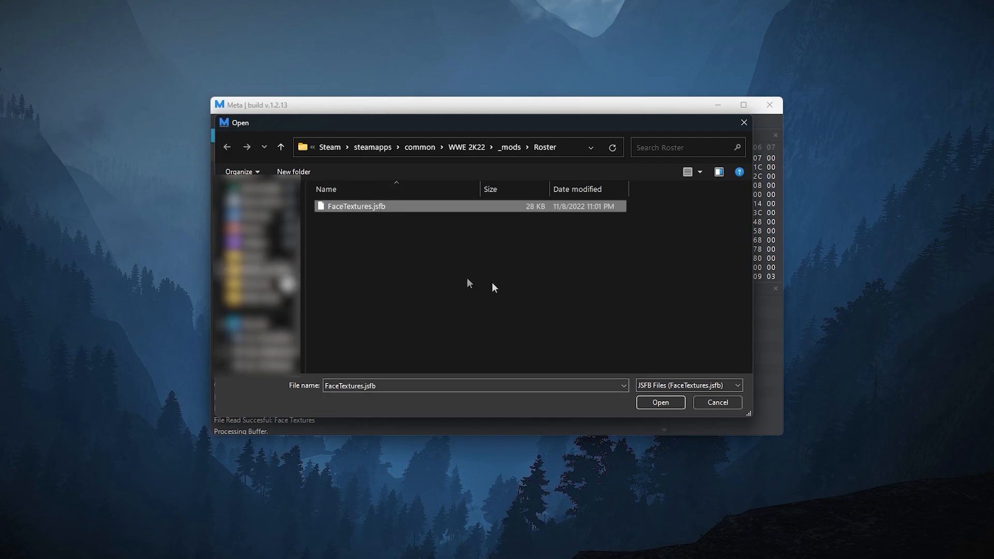
left_click(659, 403)
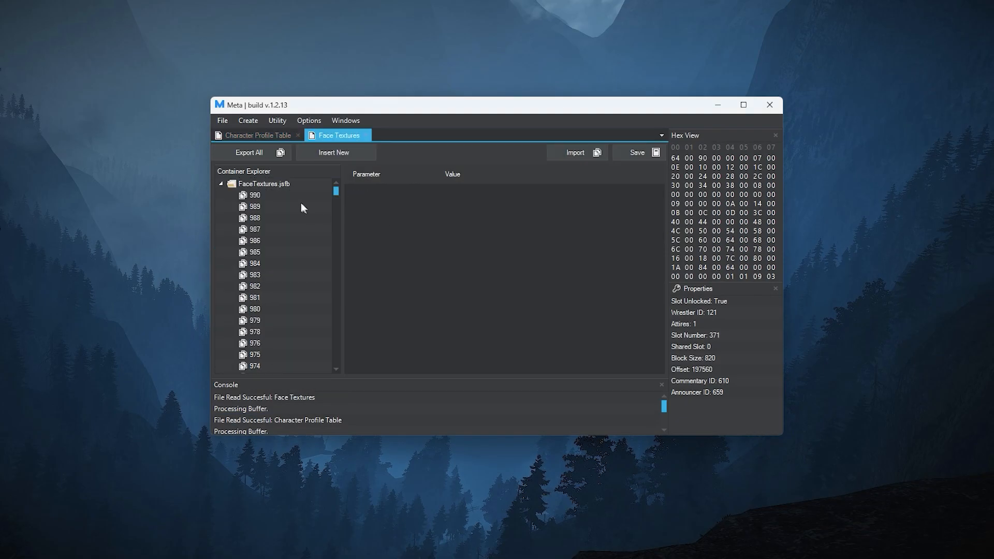
mouse_move(576, 153)
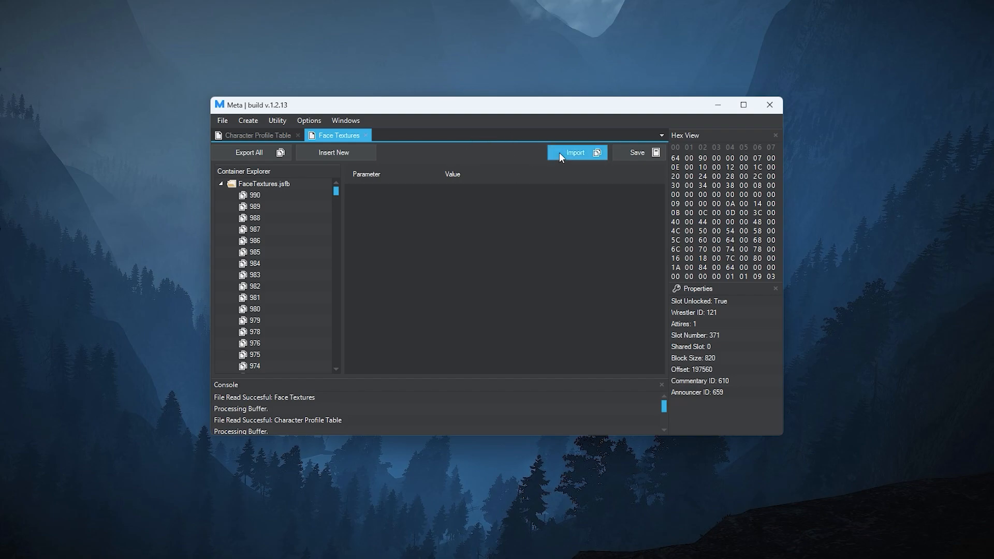
- Import SARAHLOGAN - 121.ftex as Face Textures entry 121, check it, and close the table
left_click(575, 152)
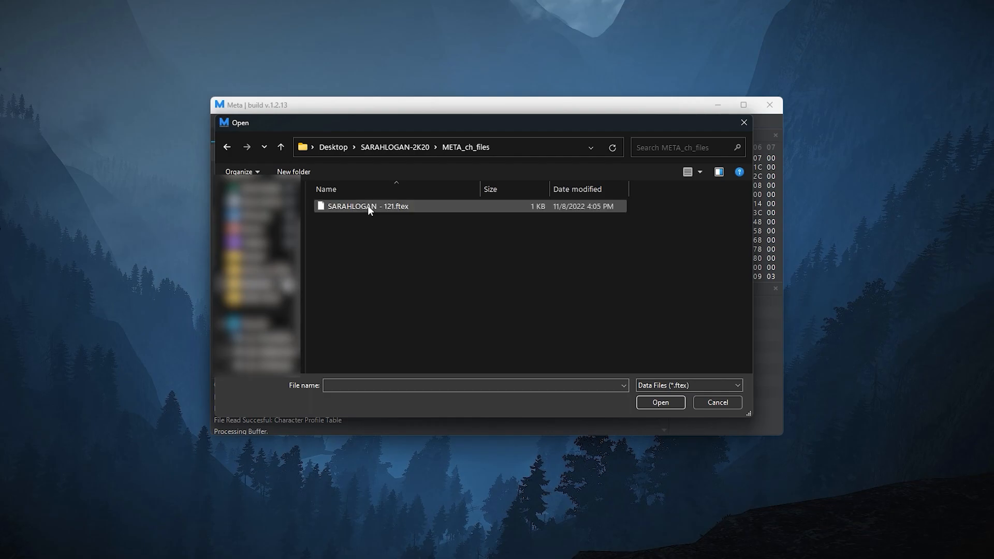
mouse_move(383, 212)
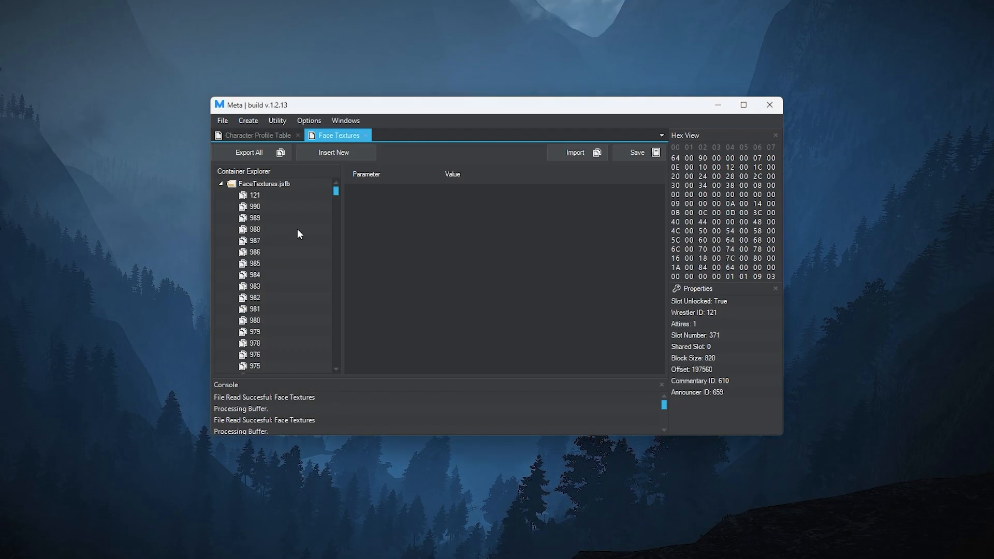
left_click(254, 195)
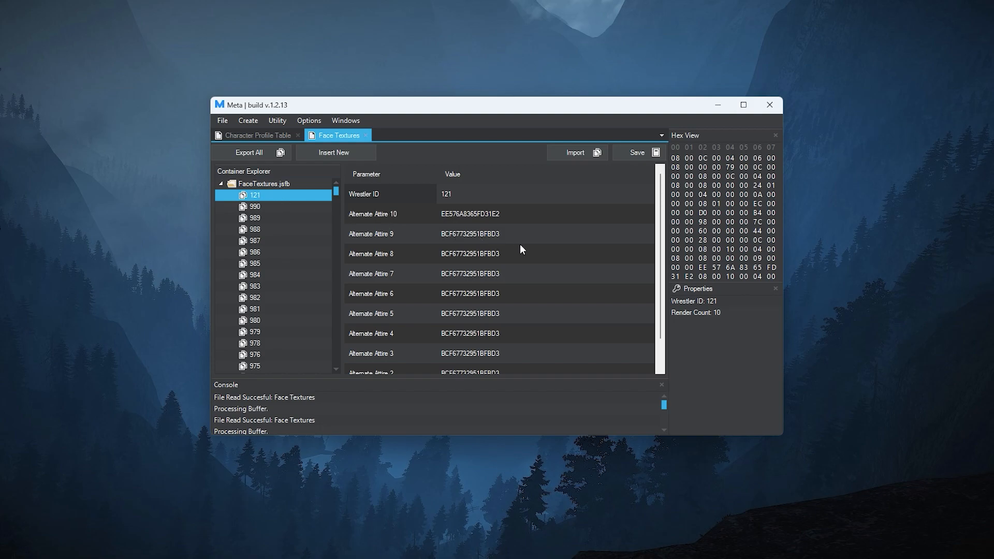
mouse_move(638, 152)
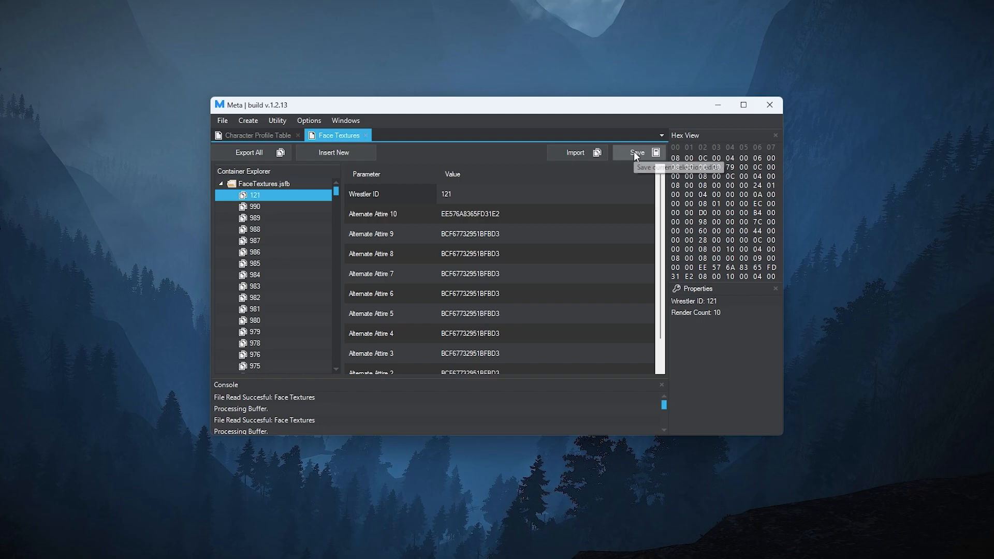
mouse_move(512, 213)
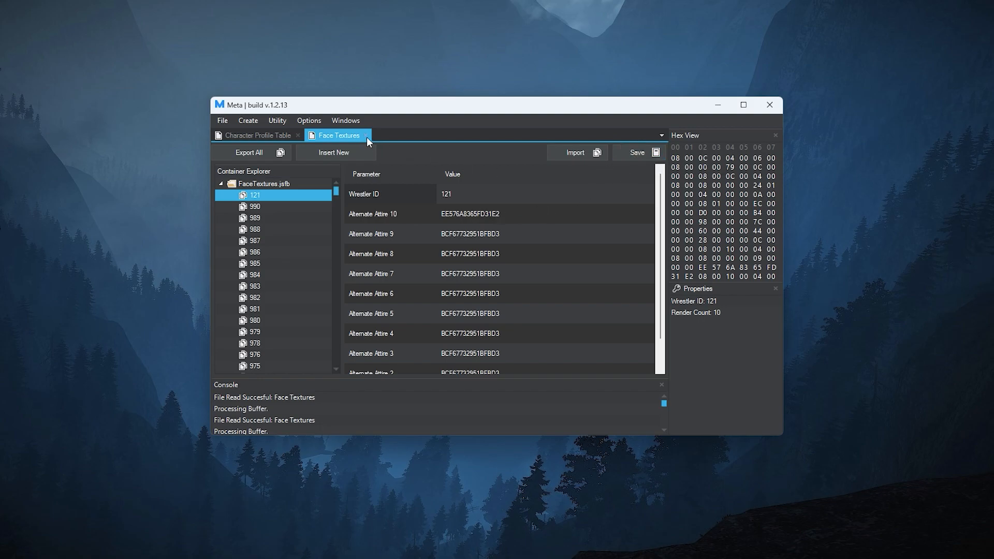
left_click(256, 135)
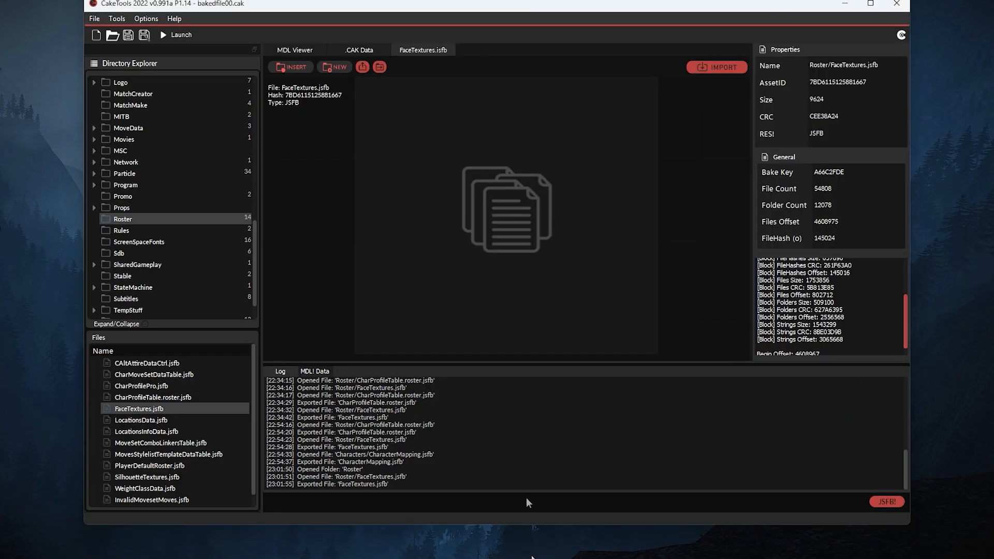
mouse_move(94, 14)
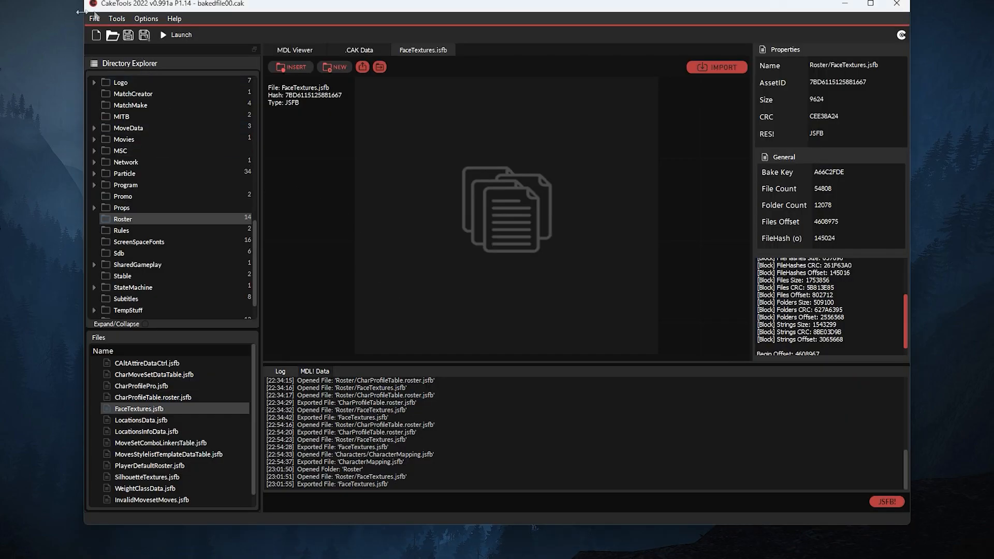
- Bake the WWE 2K22\_mods folder into a cake file via File > Bake a Folder
left_click(94, 17)
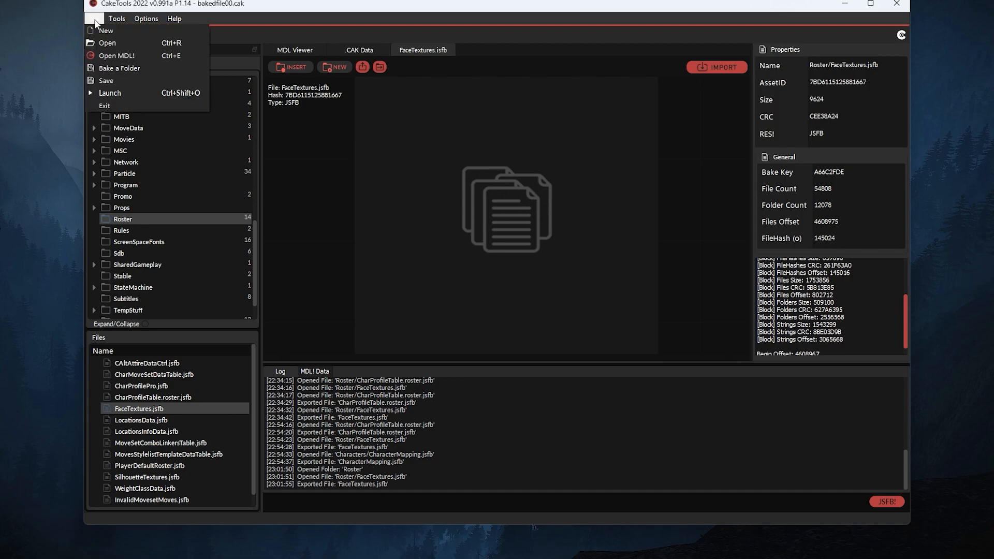
left_click(119, 68)
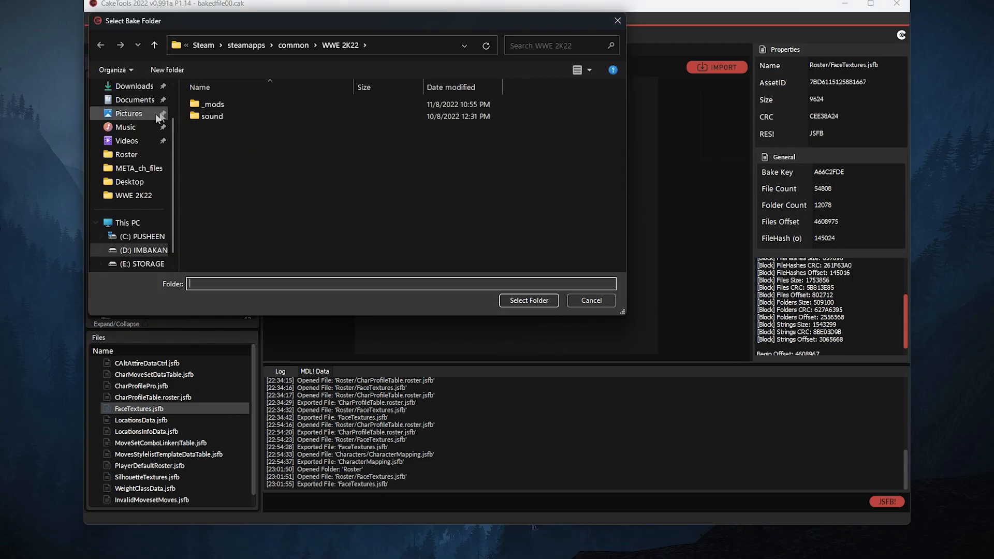
double_click(212, 104)
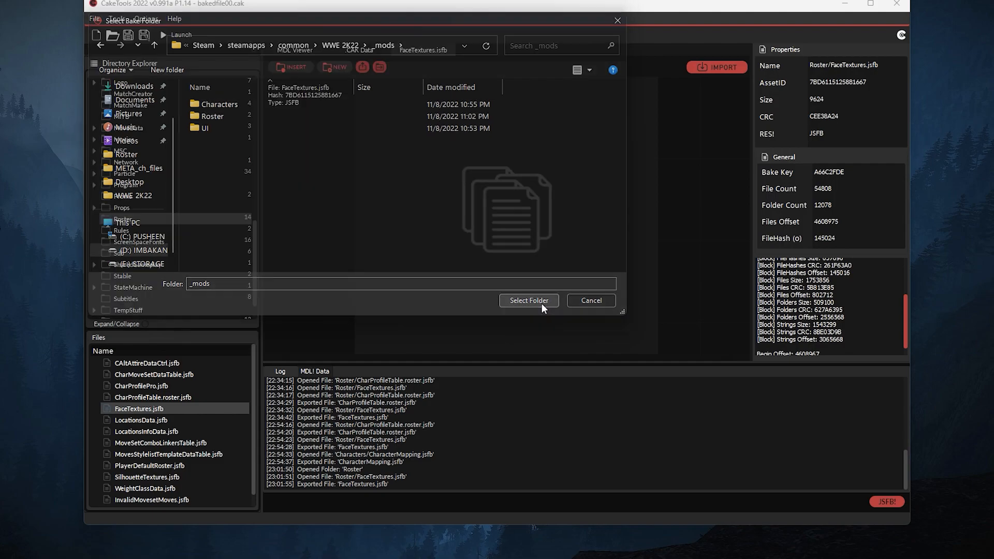
left_click(528, 299)
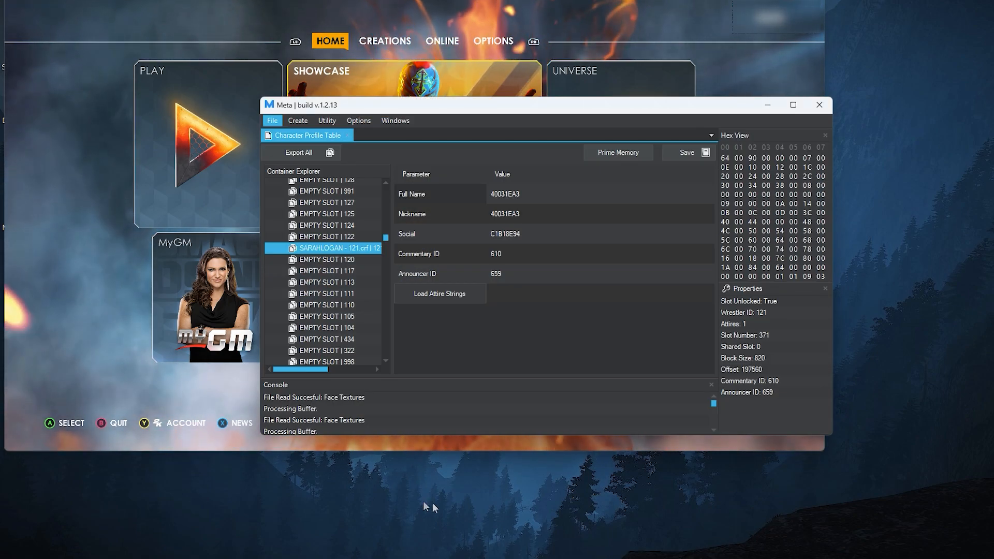
mouse_move(624, 169)
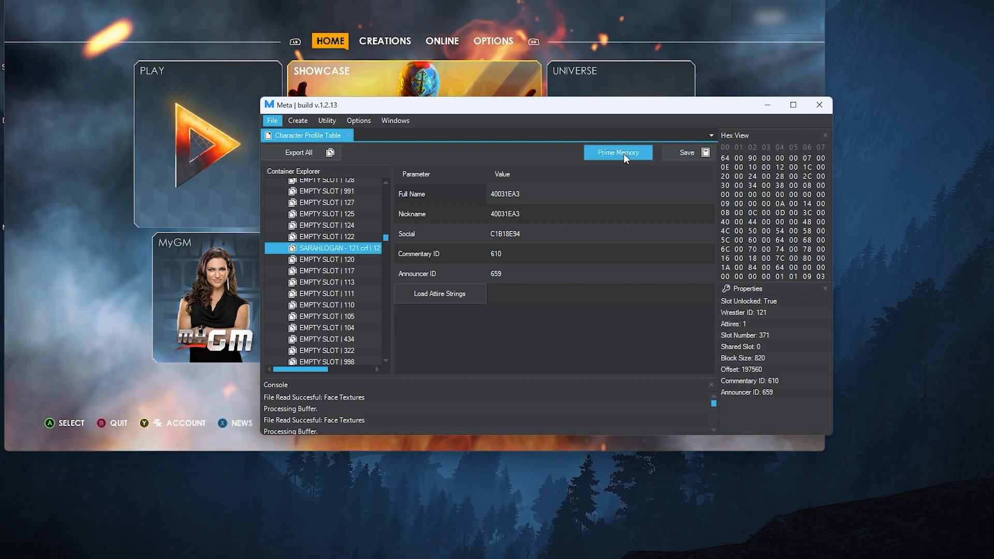
- Prime the running game's memory and load SARAHLOGAN - 121.prof into it
left_click(616, 152)
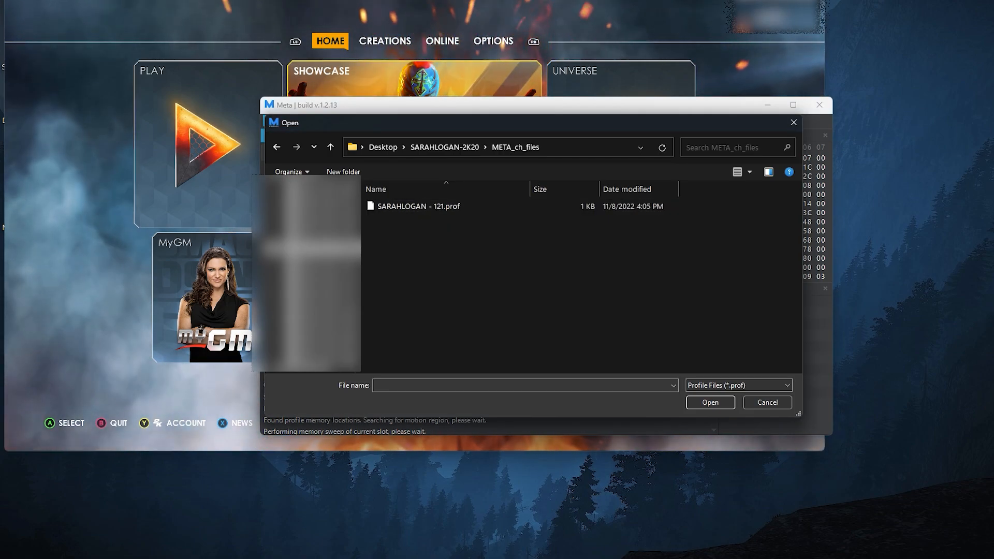
mouse_move(415, 206)
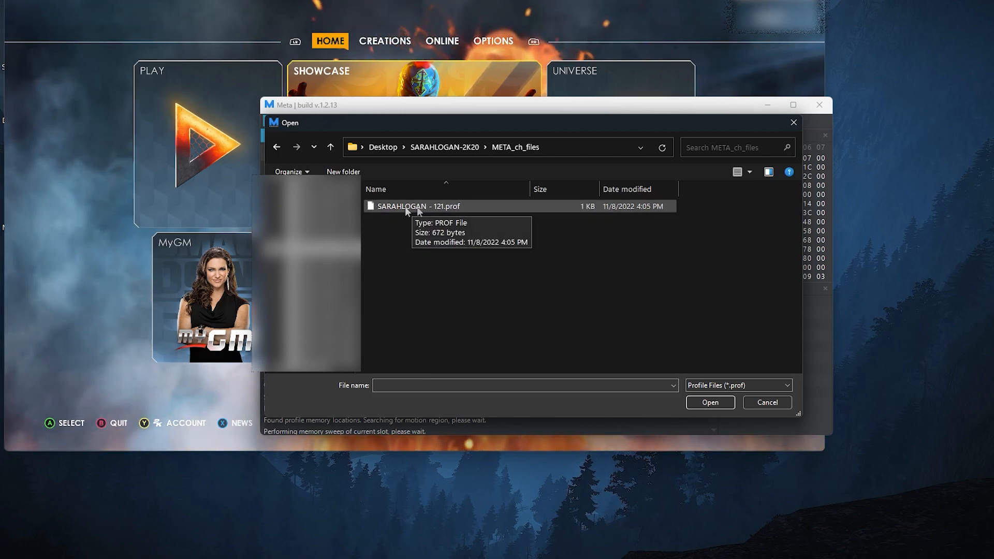
left_click(416, 206)
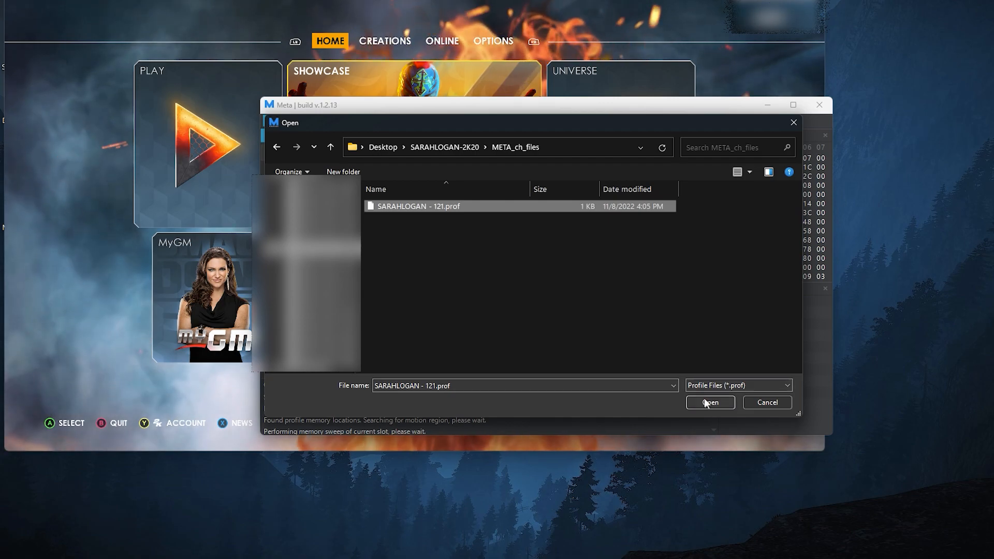
left_click(709, 403)
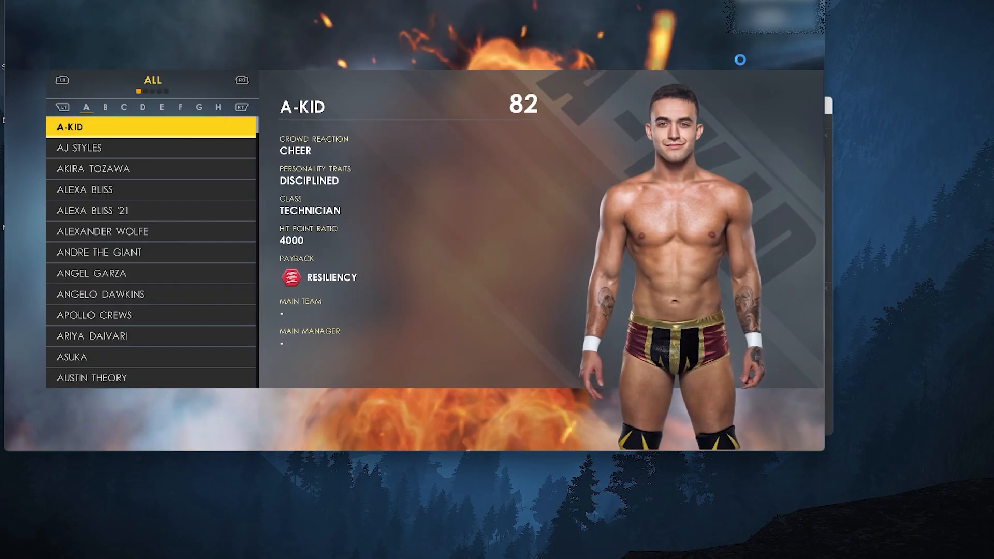
- Edit A-Kid's attributes, accept them and choose Save Changes Only
left_click(150, 127)
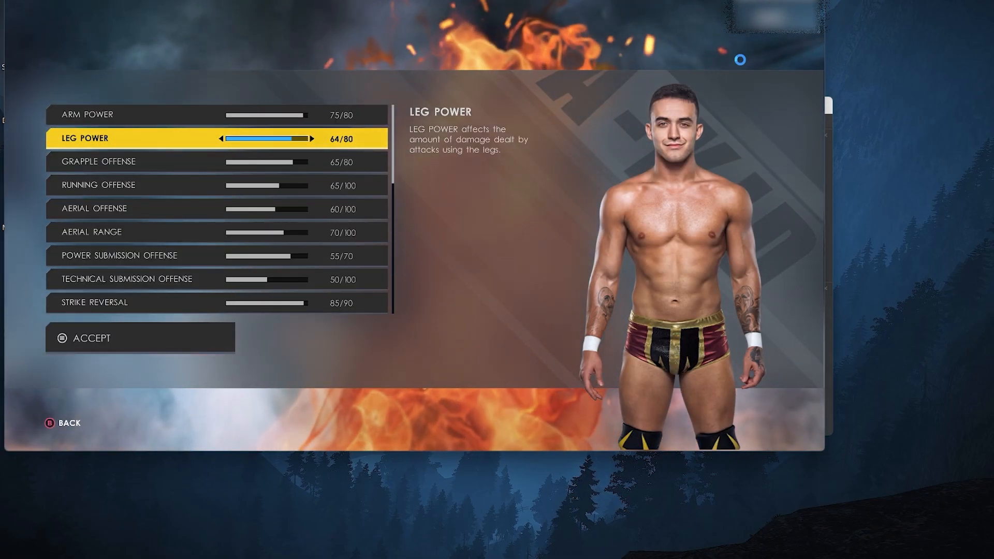
left_click(140, 337)
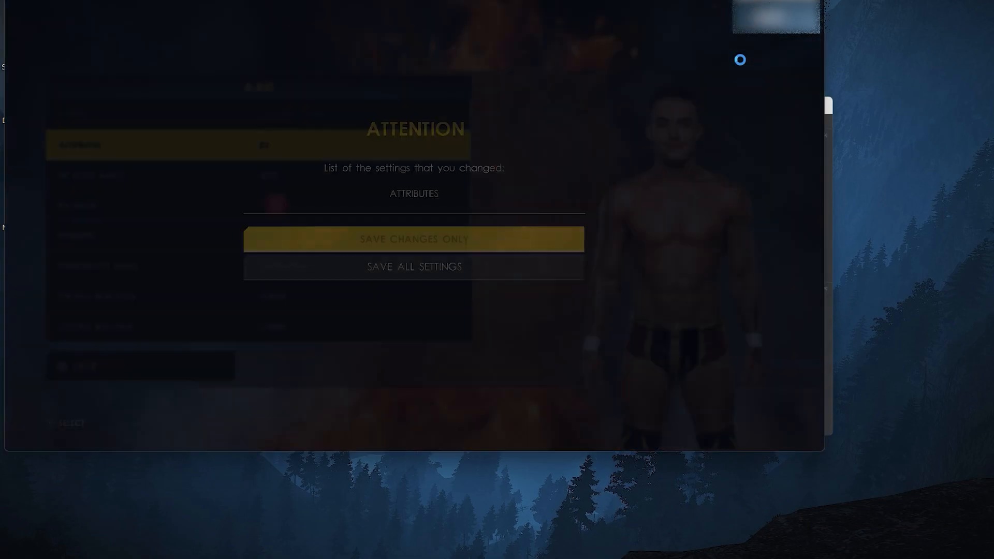
left_click(414, 239)
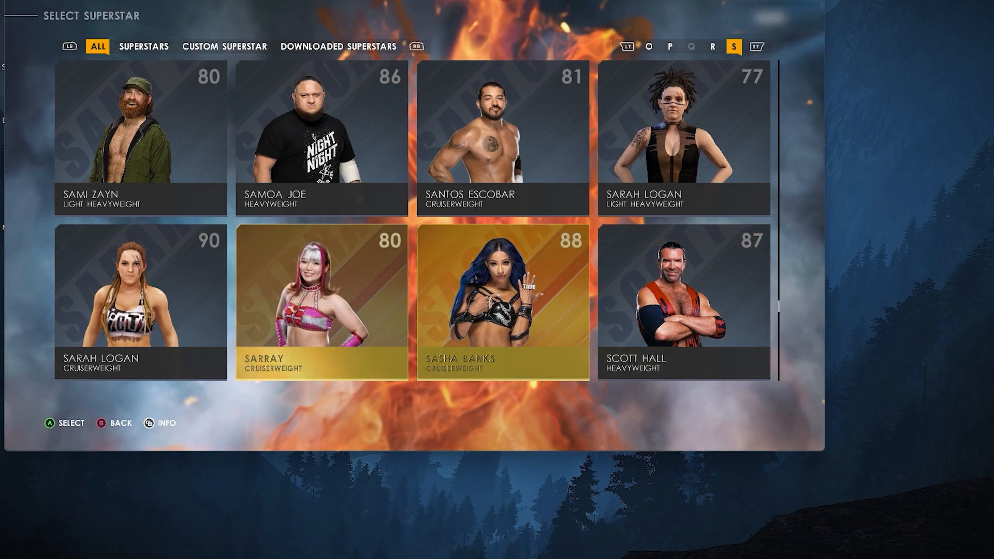
- Copy the edited custom-superstar move-set onto Sarah Logan
left_click(502, 303)
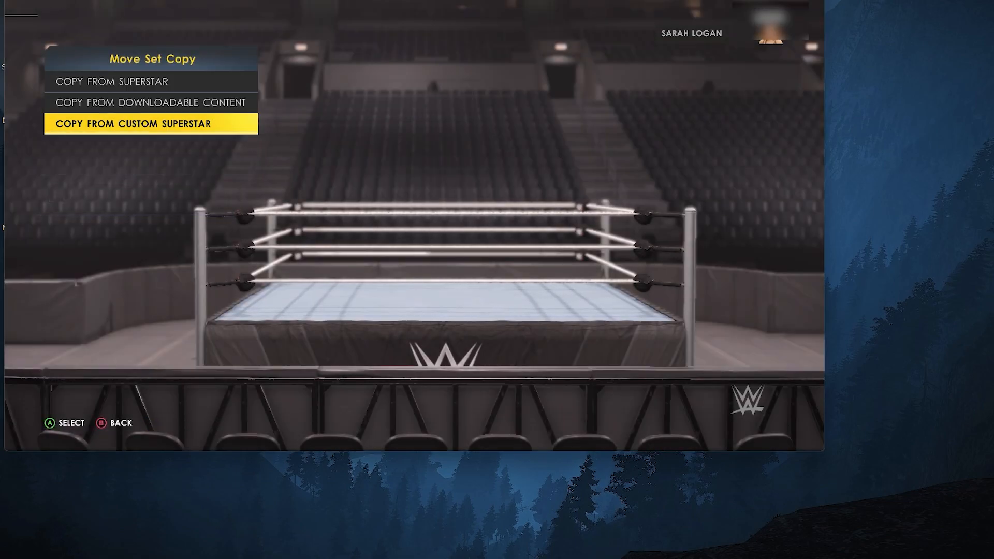
left_click(150, 123)
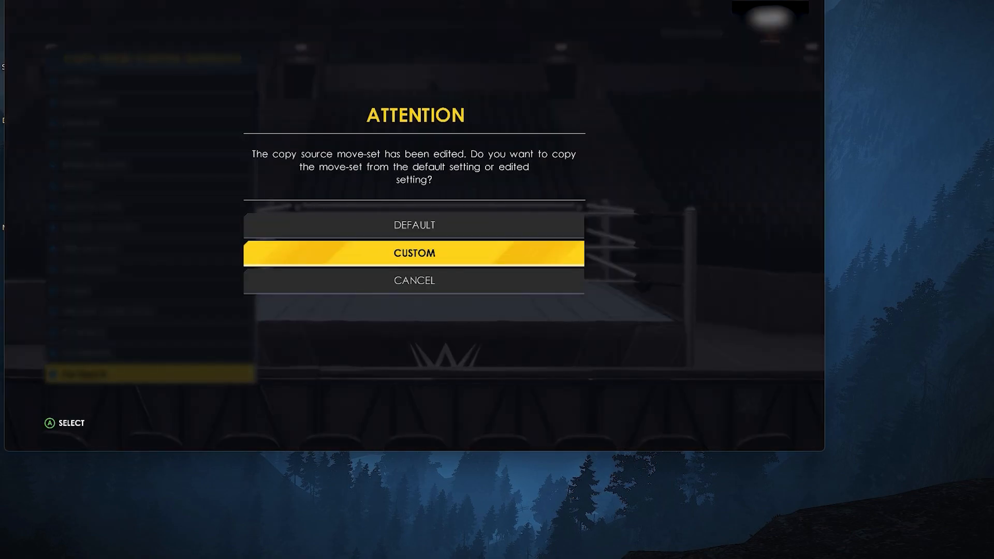
left_click(414, 254)
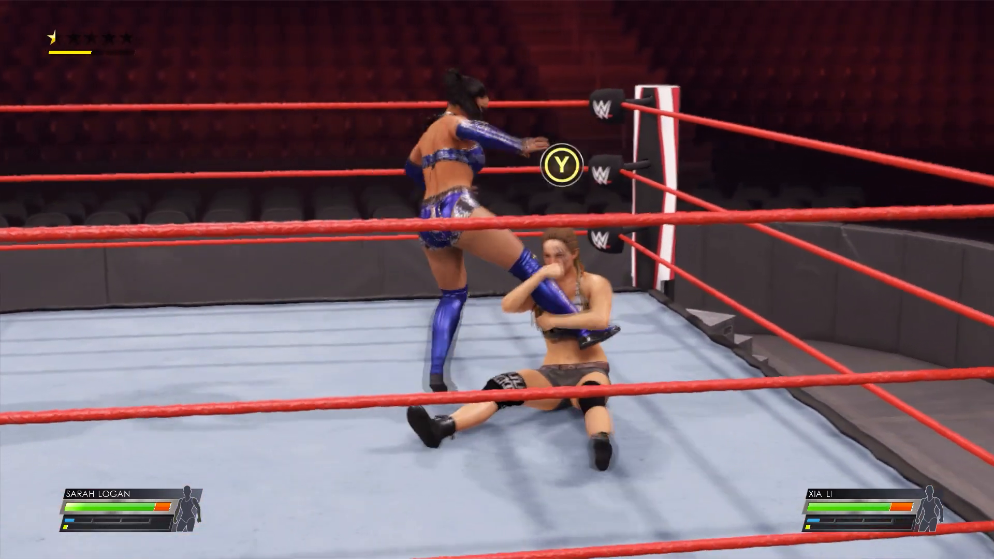
- Reverse Xia Li's attack with Y during the Sarah Logan test match
key("y")
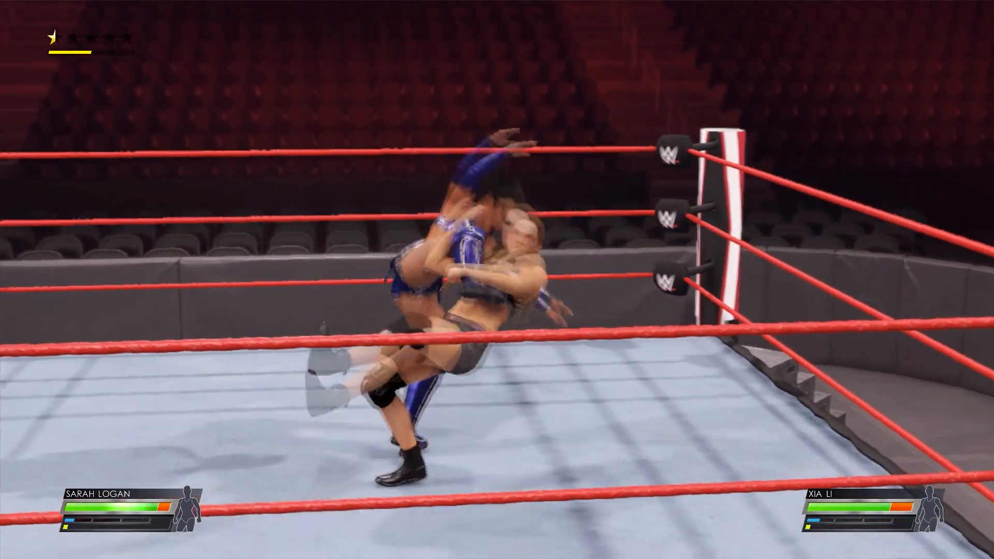